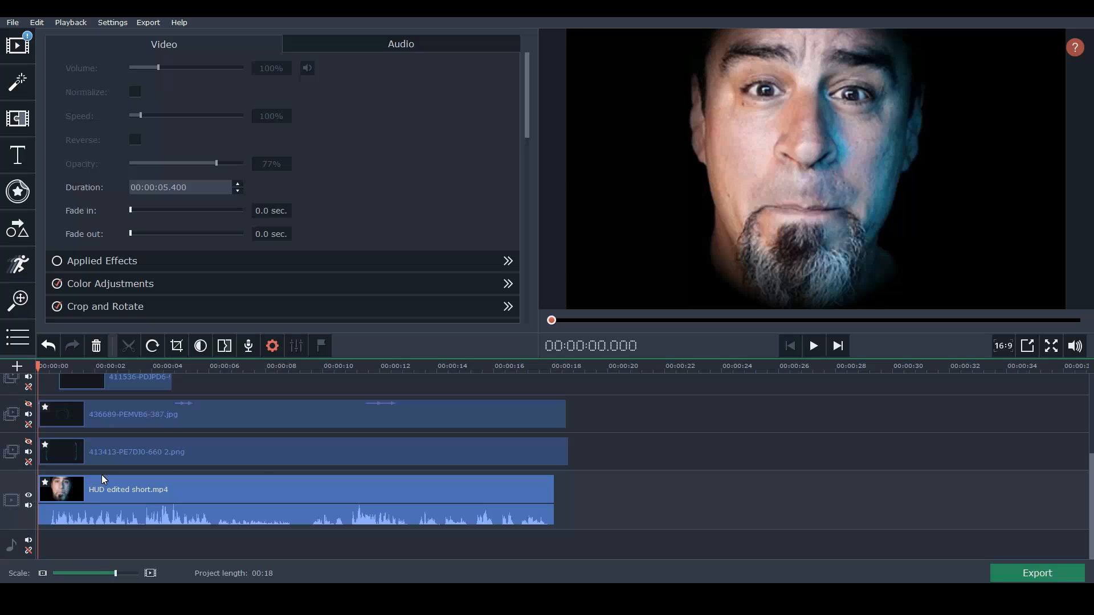
mouse_move(870, 67)
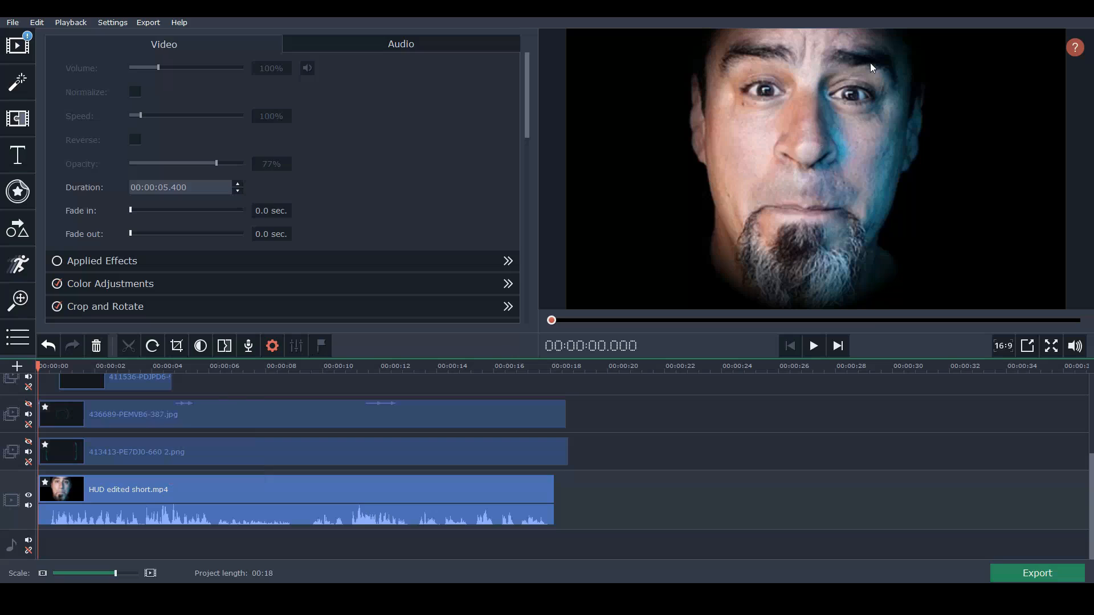
mouse_move(834, 32)
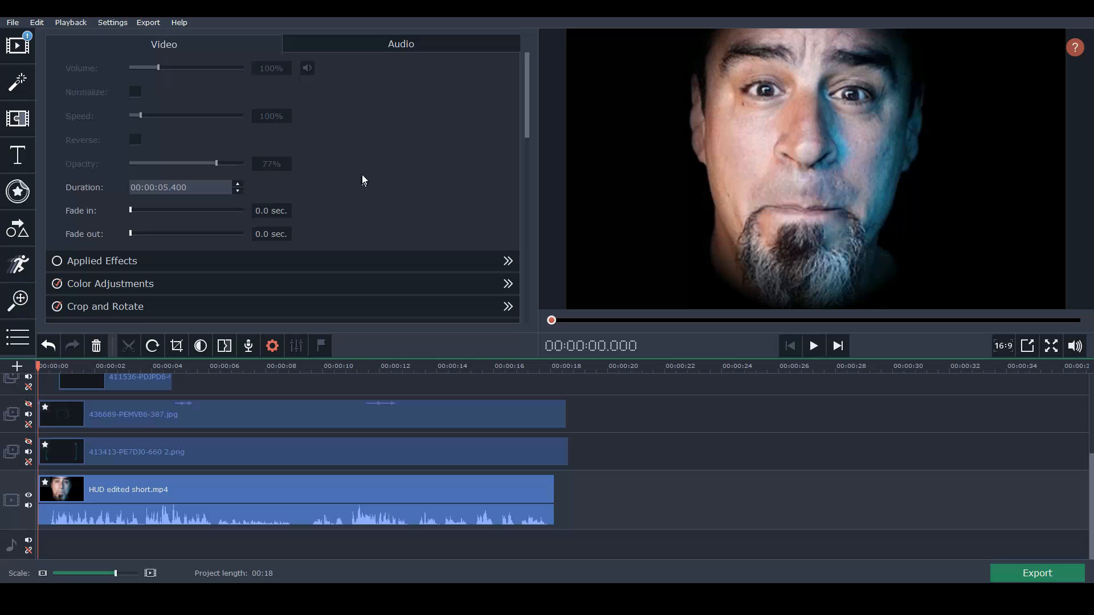
Crop the face clip and choose a mask shape to frame the face with a feathered highlight.
left_click(152, 501)
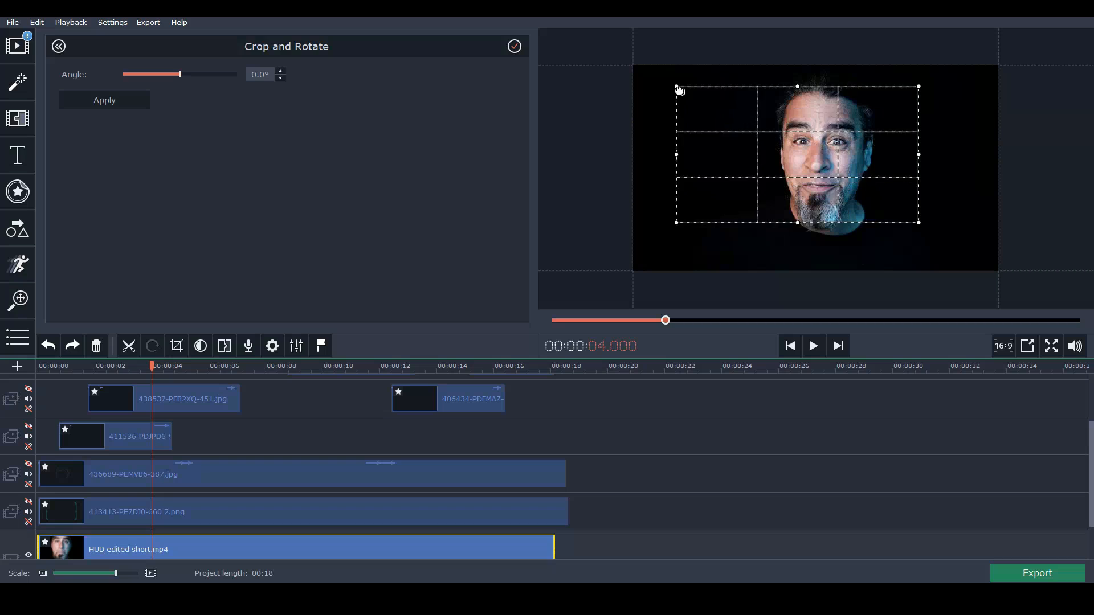
left_click_drag(676, 88, 736, 122)
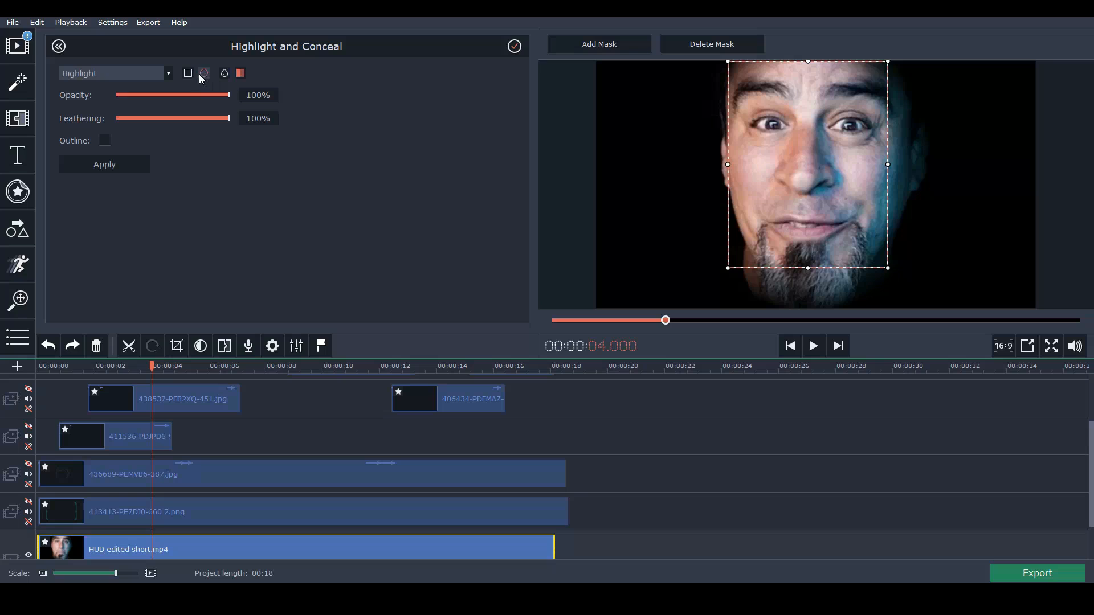
left_click(204, 73)
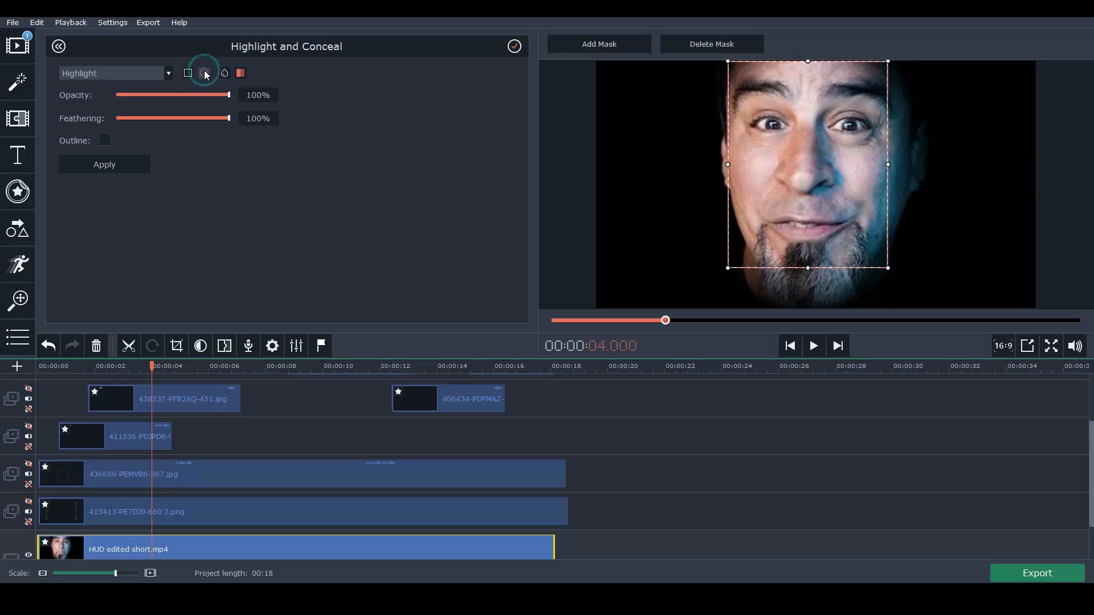
left_click(188, 73)
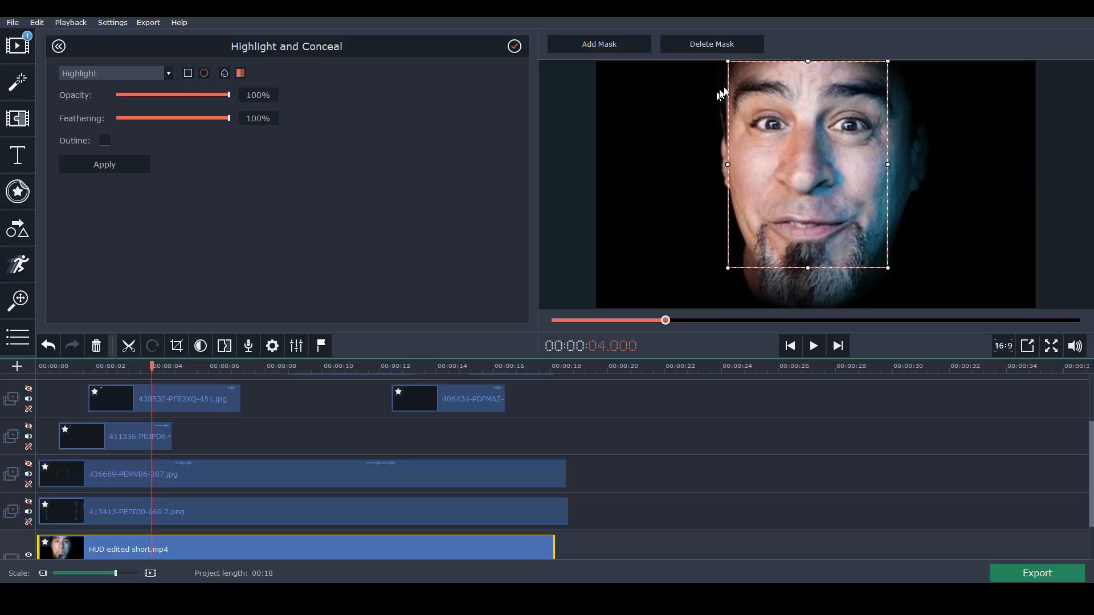
mouse_move(848, 106)
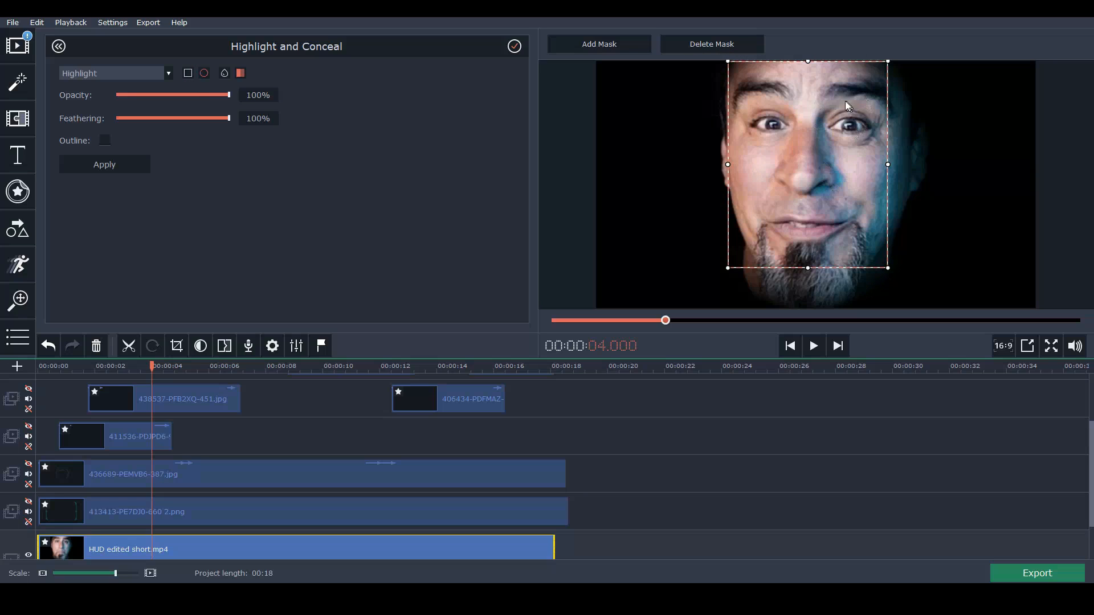
mouse_move(881, 64)
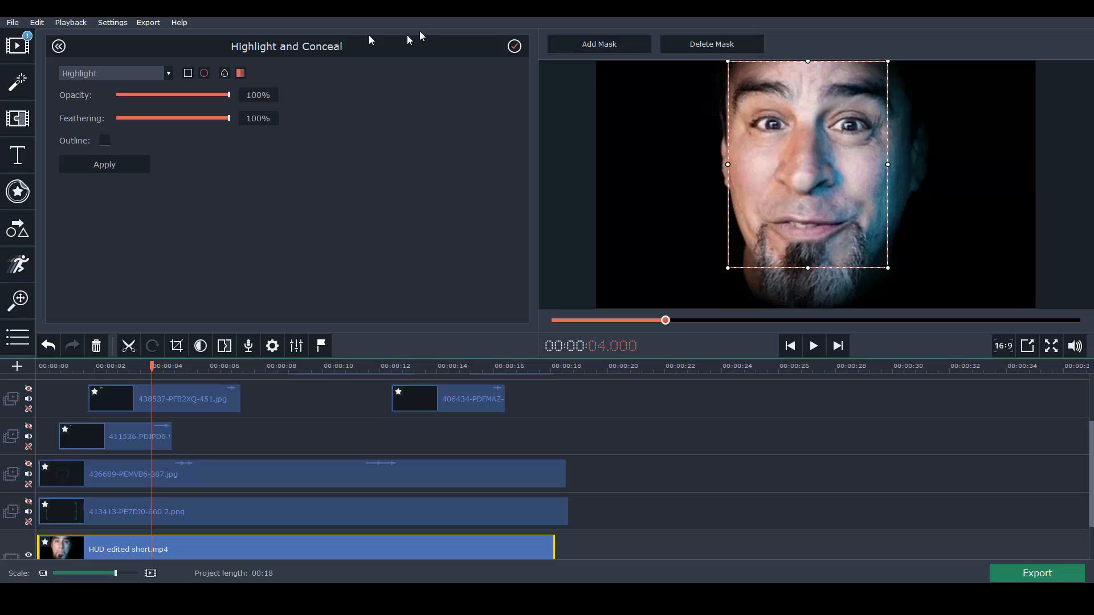
mouse_move(920, 101)
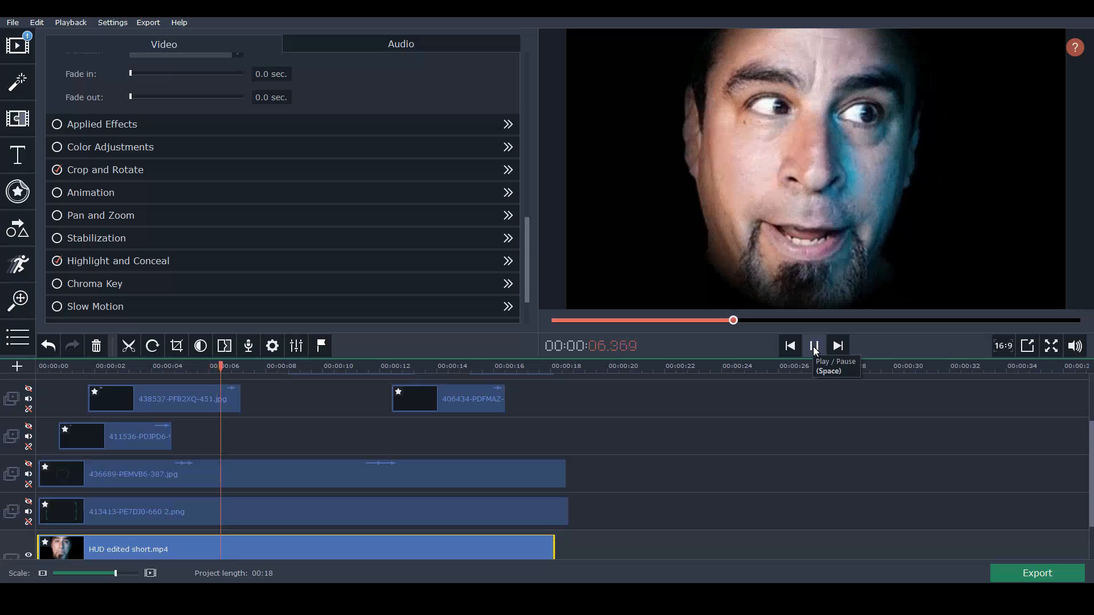
Pause playback so the teal HUD bracket overlay can be shown over the face.
left_click(812, 345)
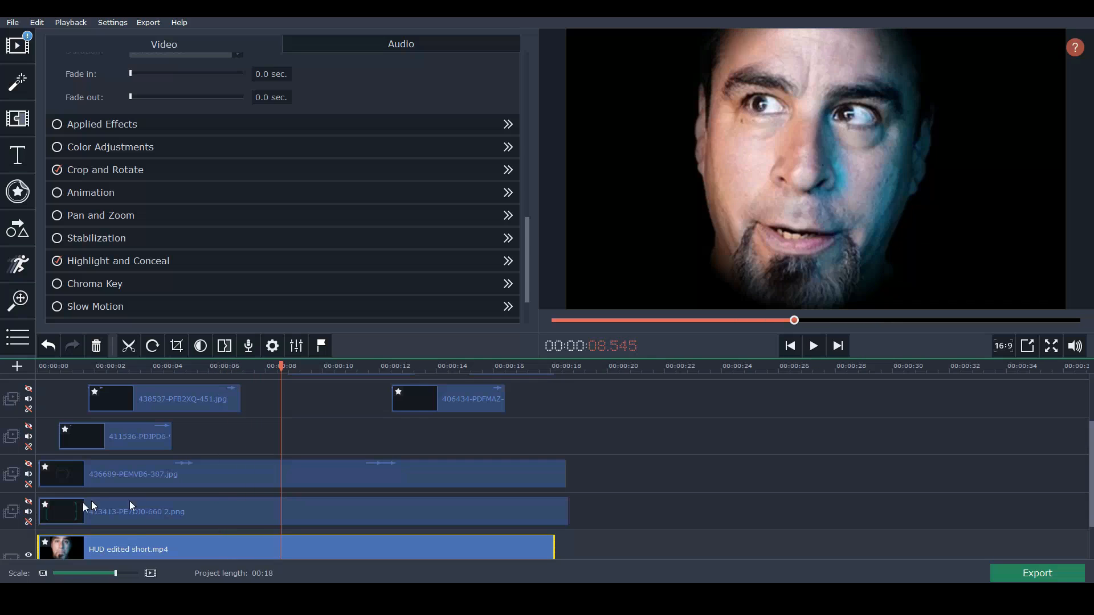
mouse_move(645, 502)
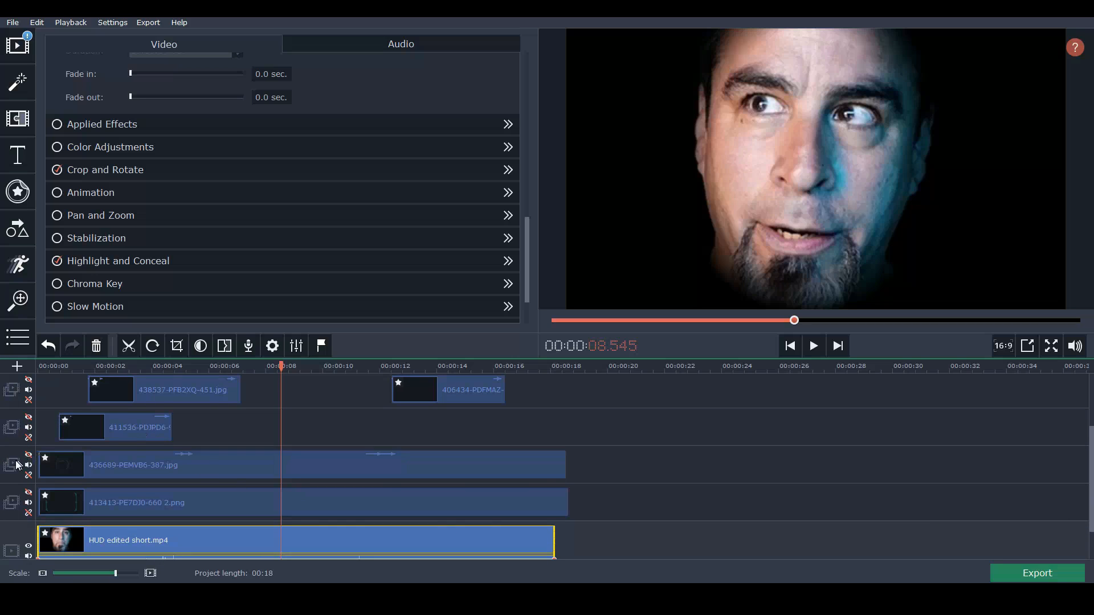
mouse_move(32, 530)
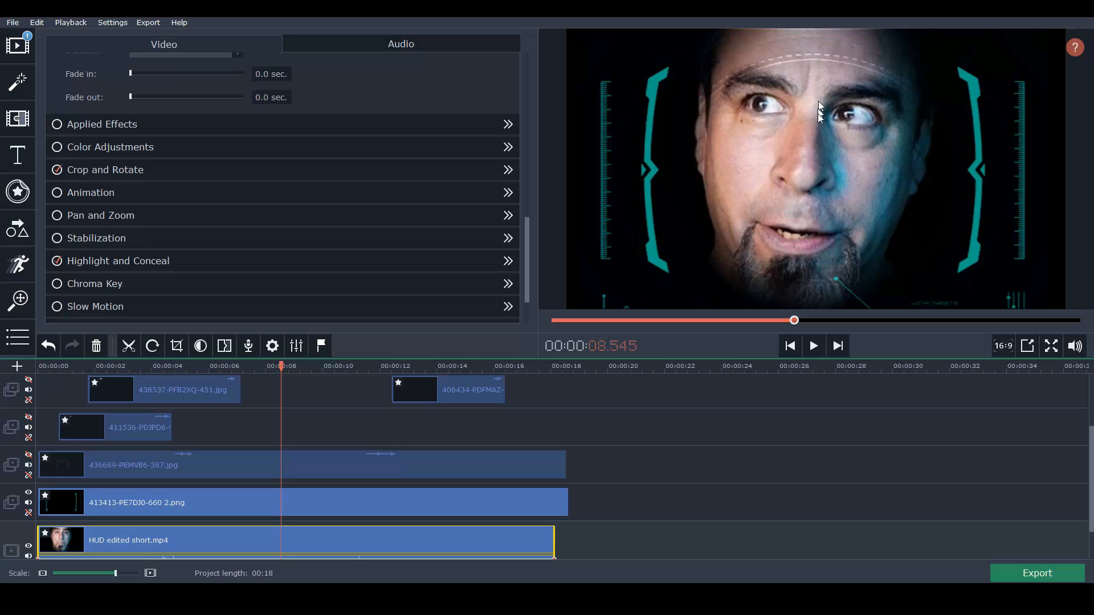
mouse_move(24, 523)
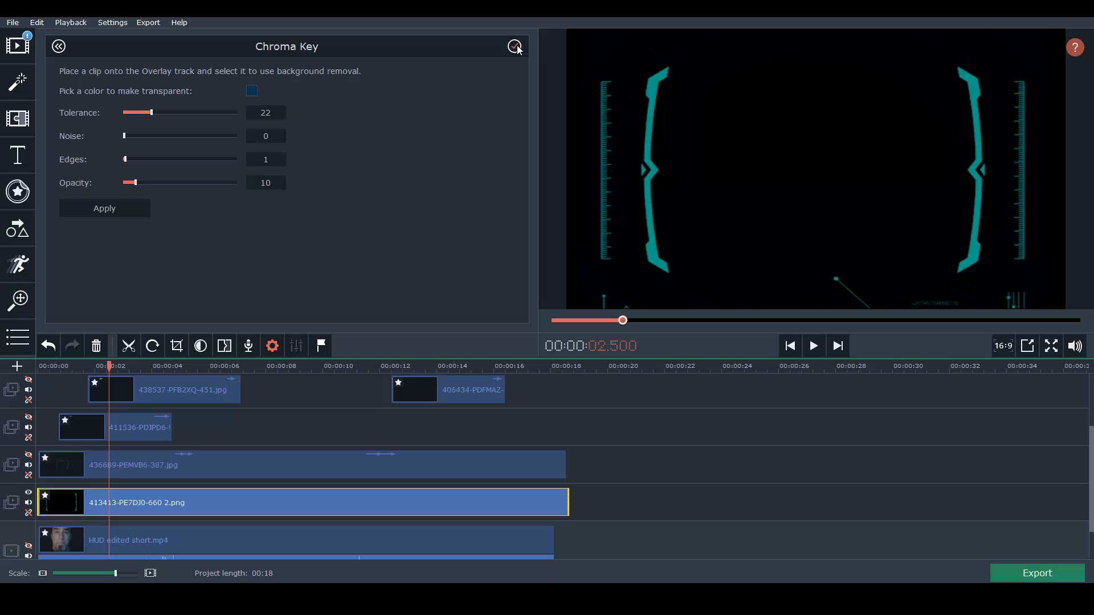
Set the keyed bracket overlay's opacity to 56% so the face shows through.
left_click_drag(151, 113, 224, 113)
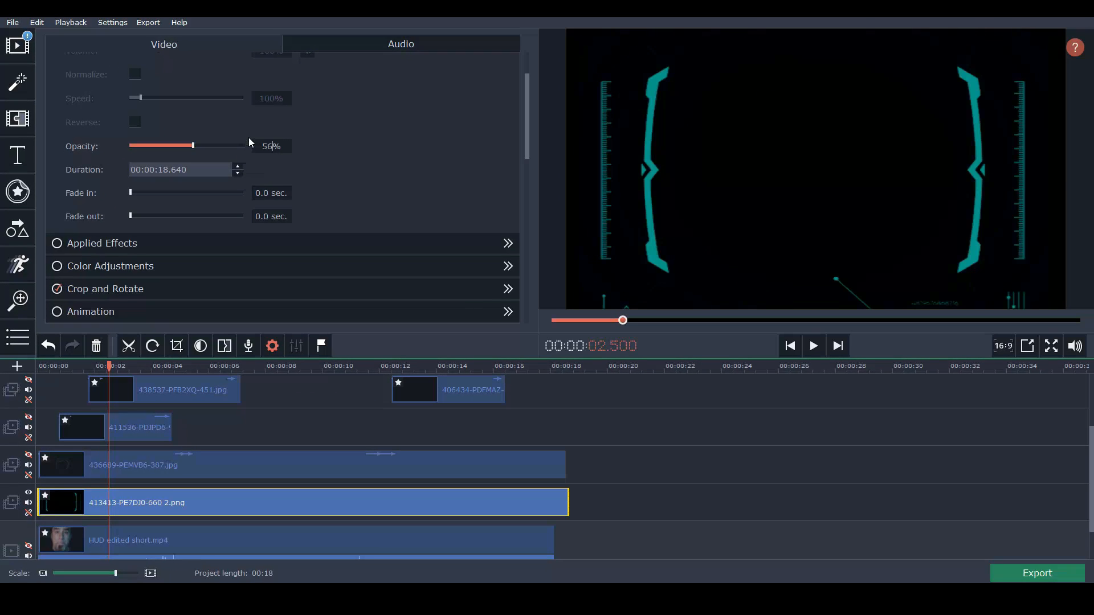
mouse_move(704, 267)
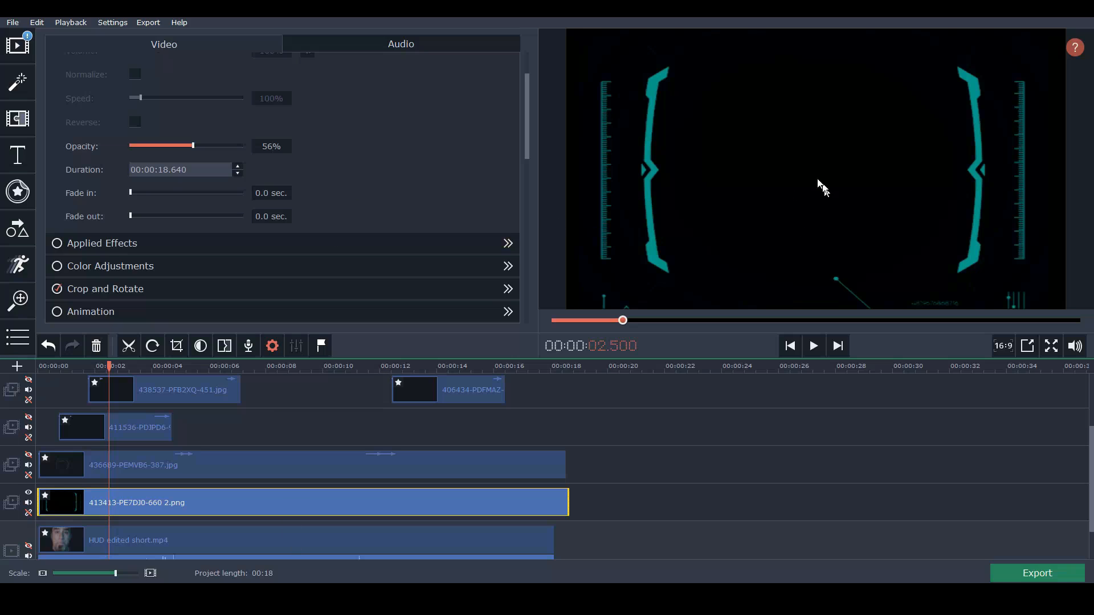
mouse_move(634, 94)
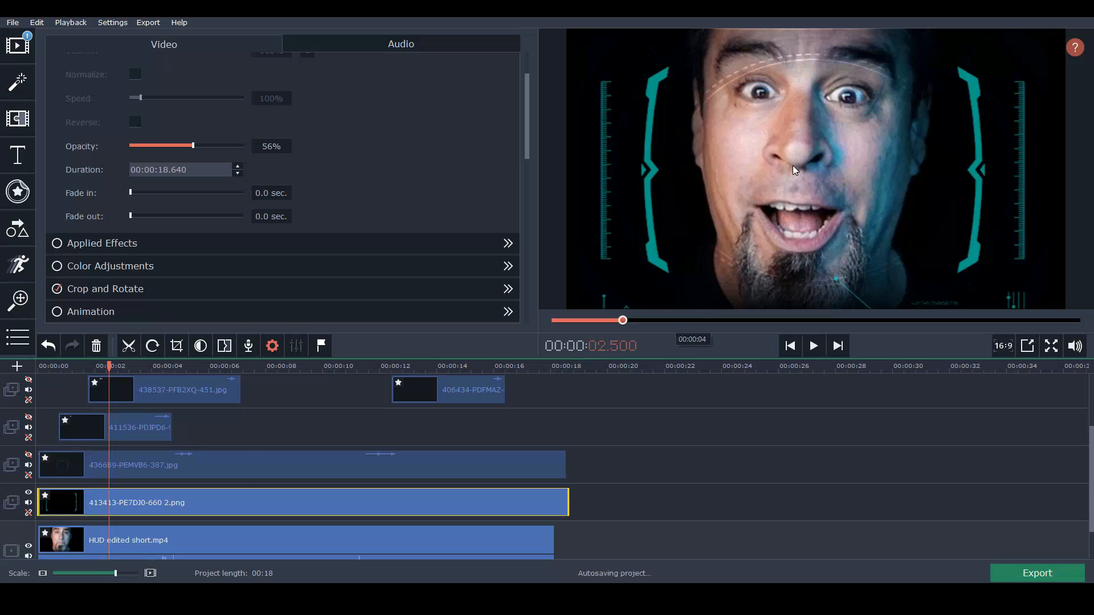
mouse_move(828, 206)
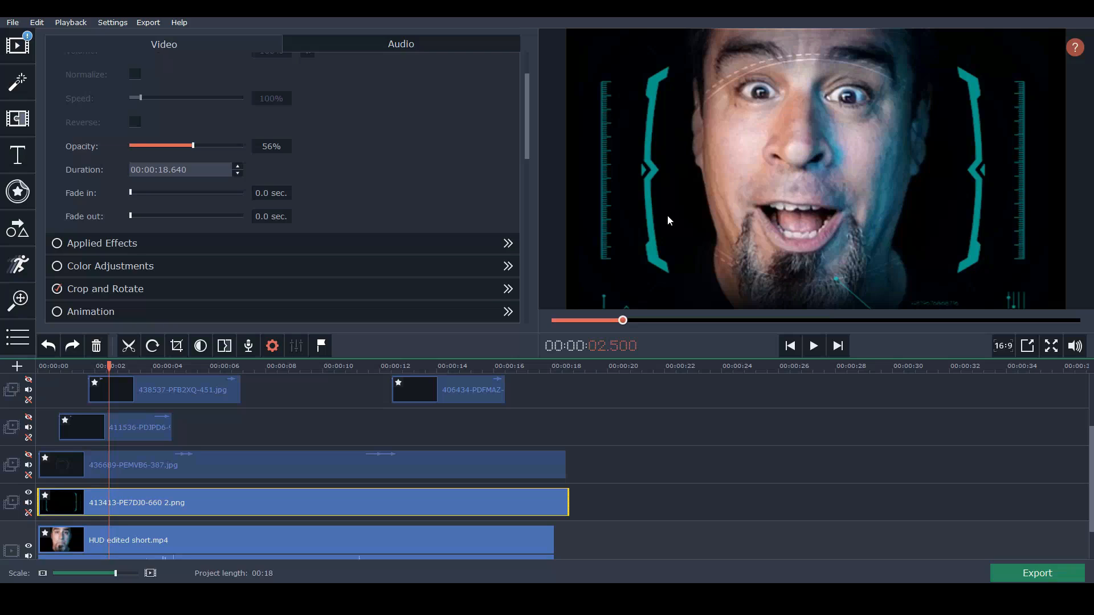
mouse_move(122, 467)
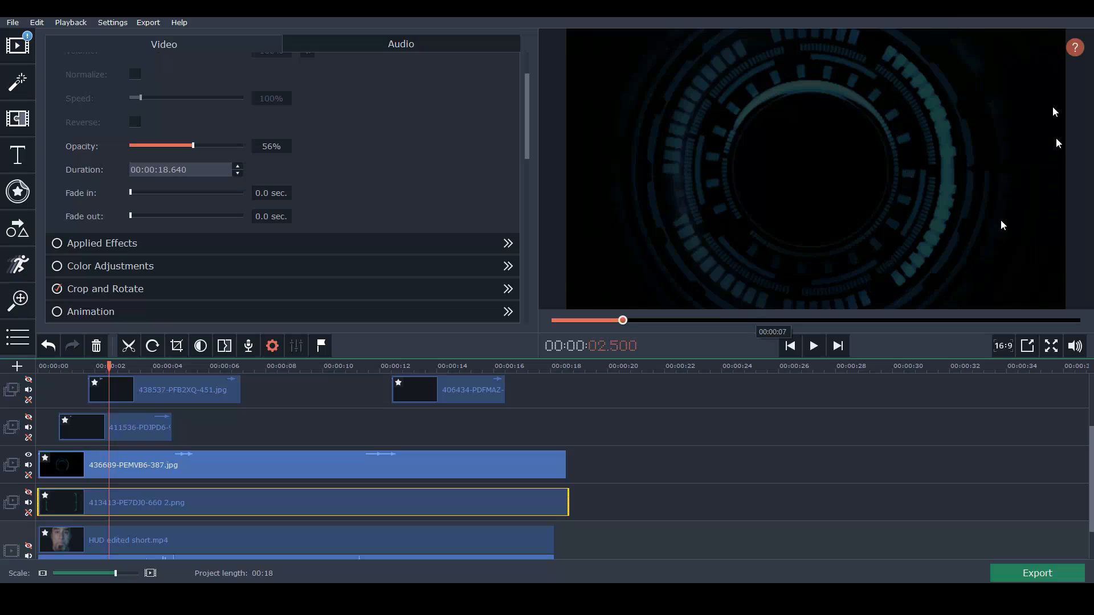
Play the circular HUD JPG layer from near the start, then pause to review it.
left_click(811, 346)
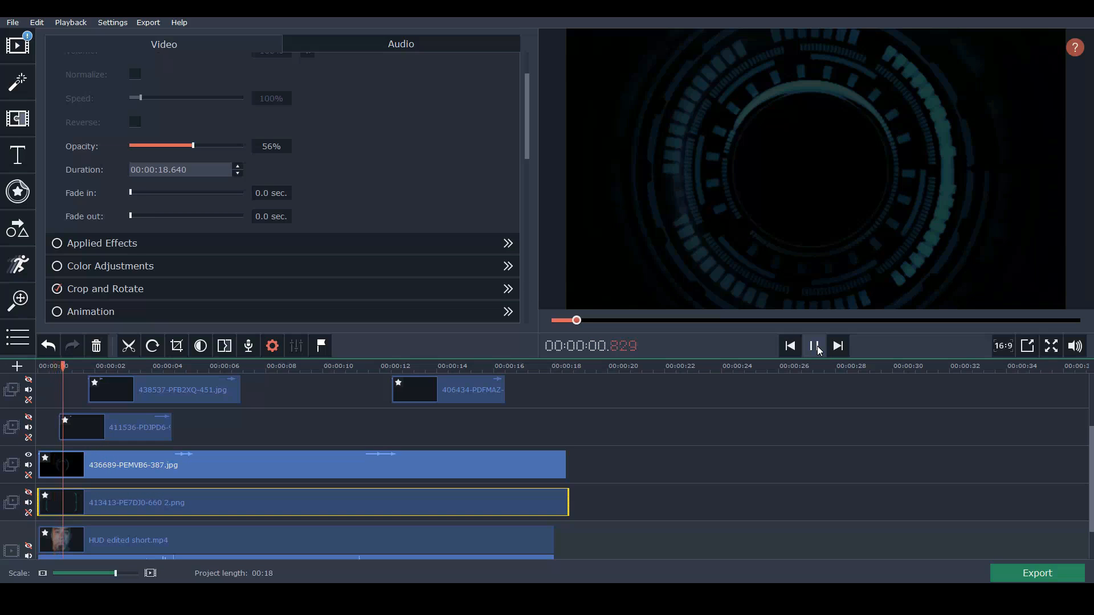
left_click(814, 345)
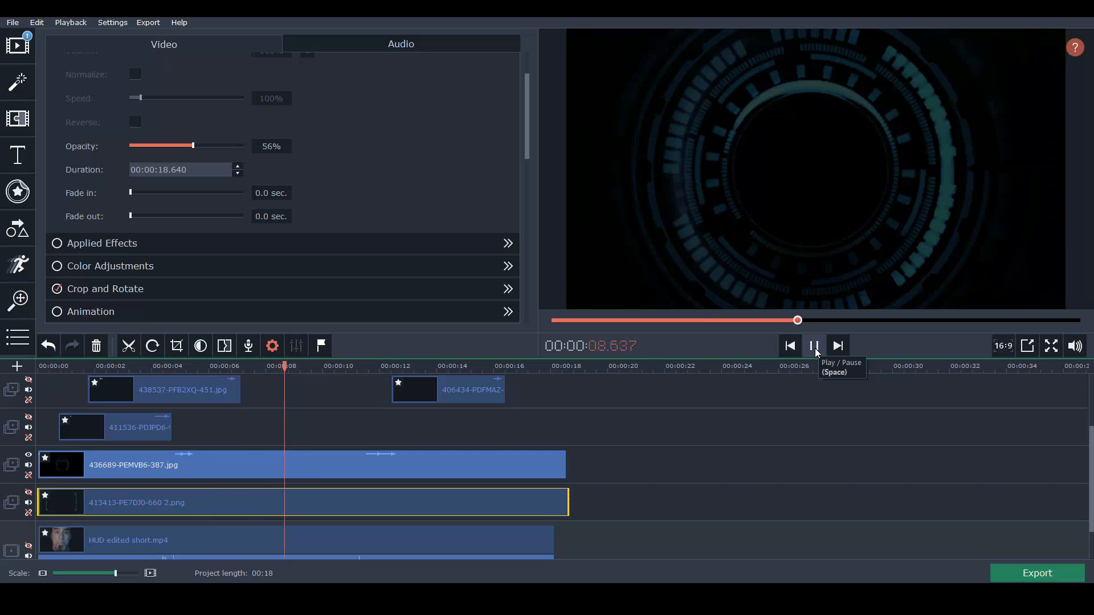
left_click(812, 345)
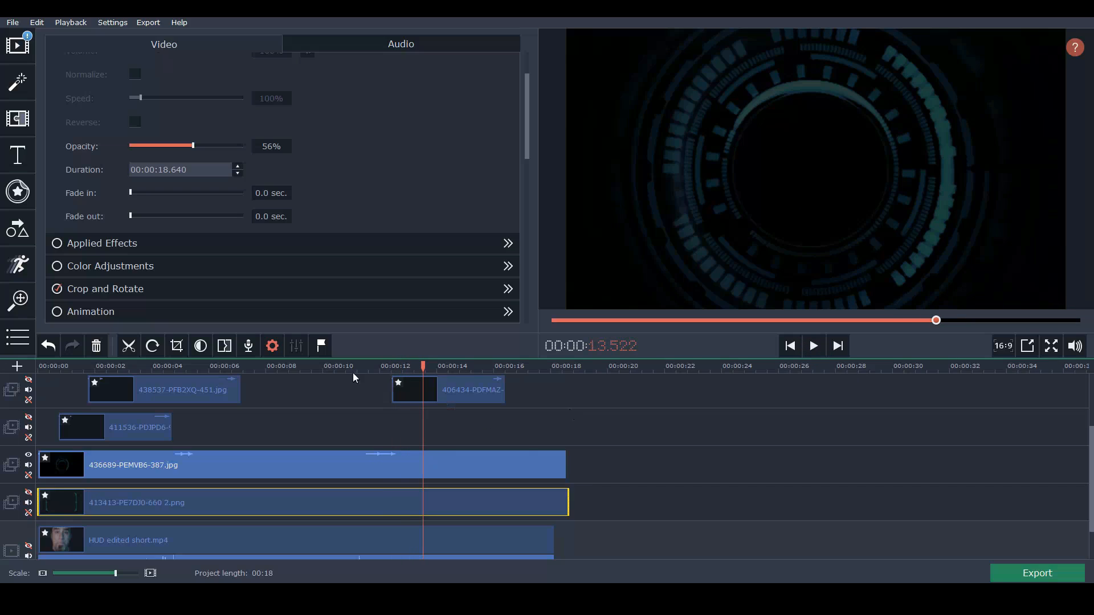
mouse_move(434, 468)
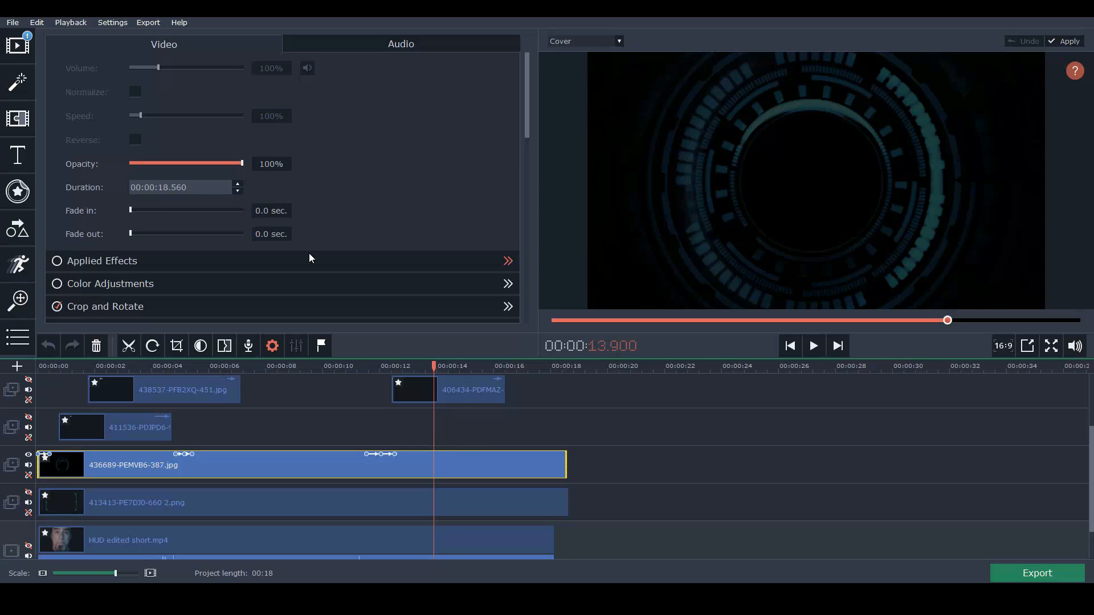
Add an animation keyframe to the circular HUD overlay and preview its motion.
left_click(17, 263)
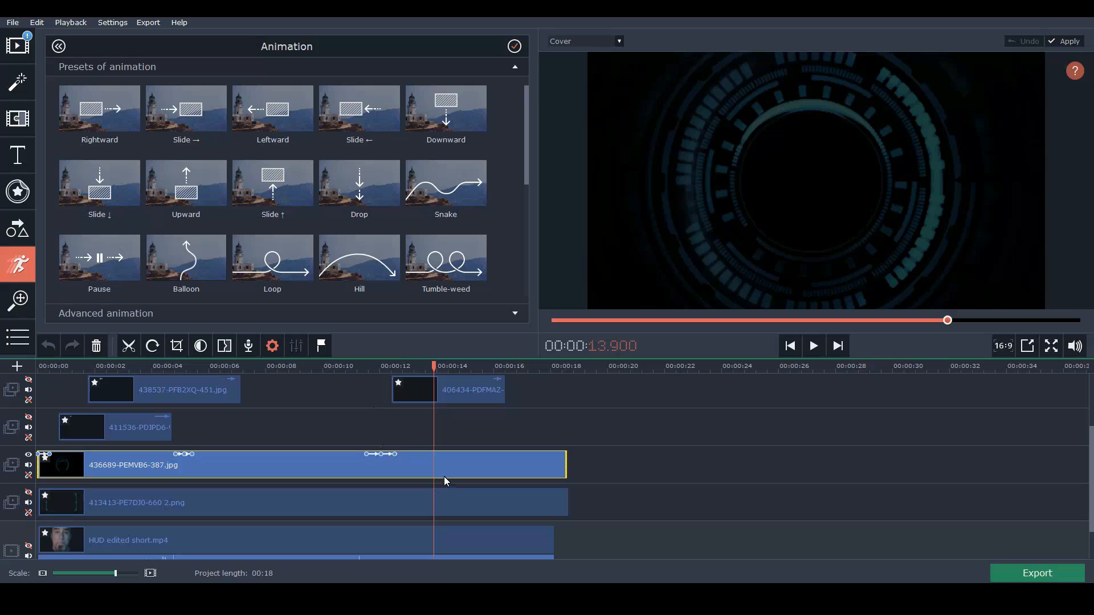
right_click(438, 466)
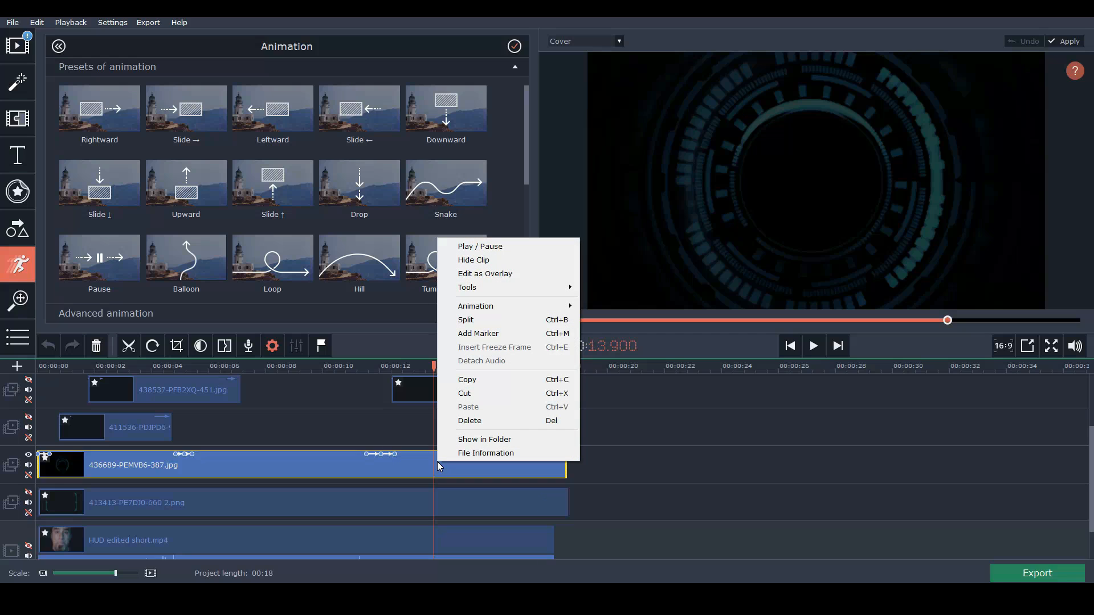
mouse_move(475, 305)
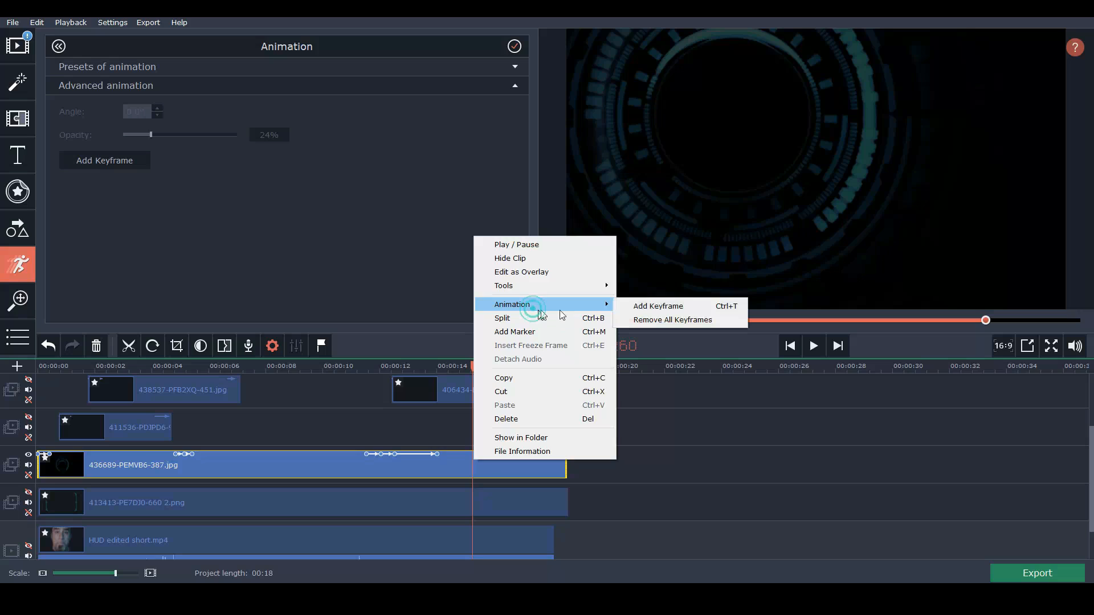
left_click(657, 305)
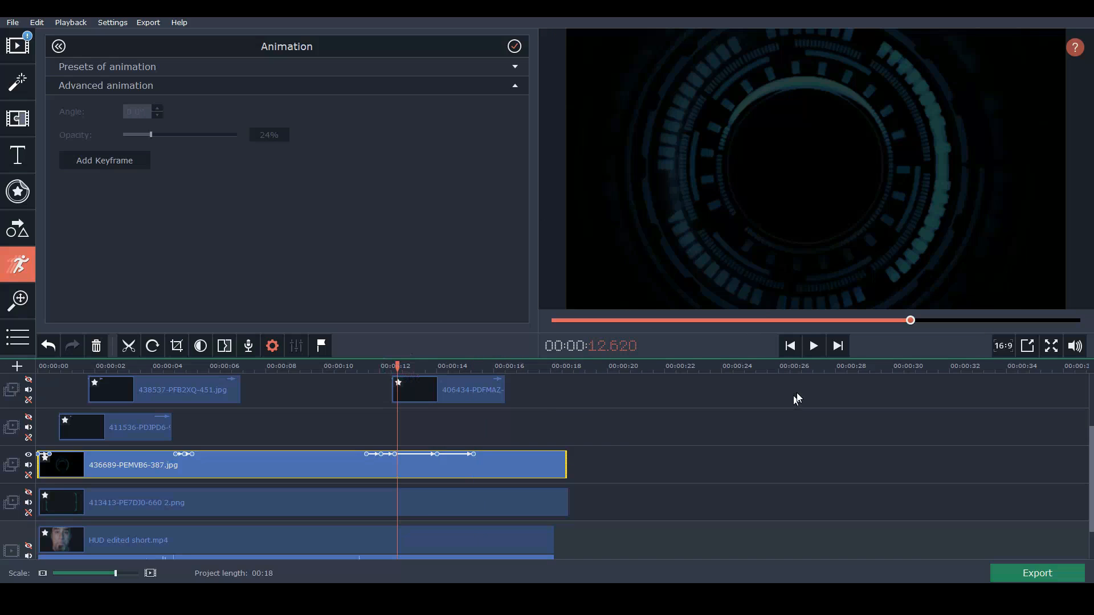
left_click(811, 345)
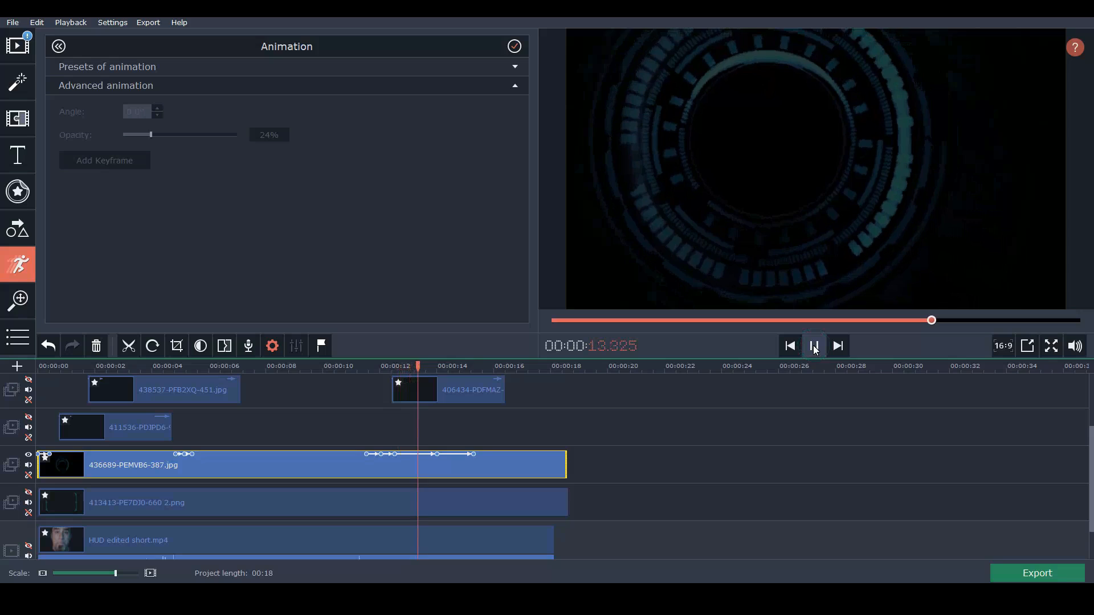
left_click(813, 346)
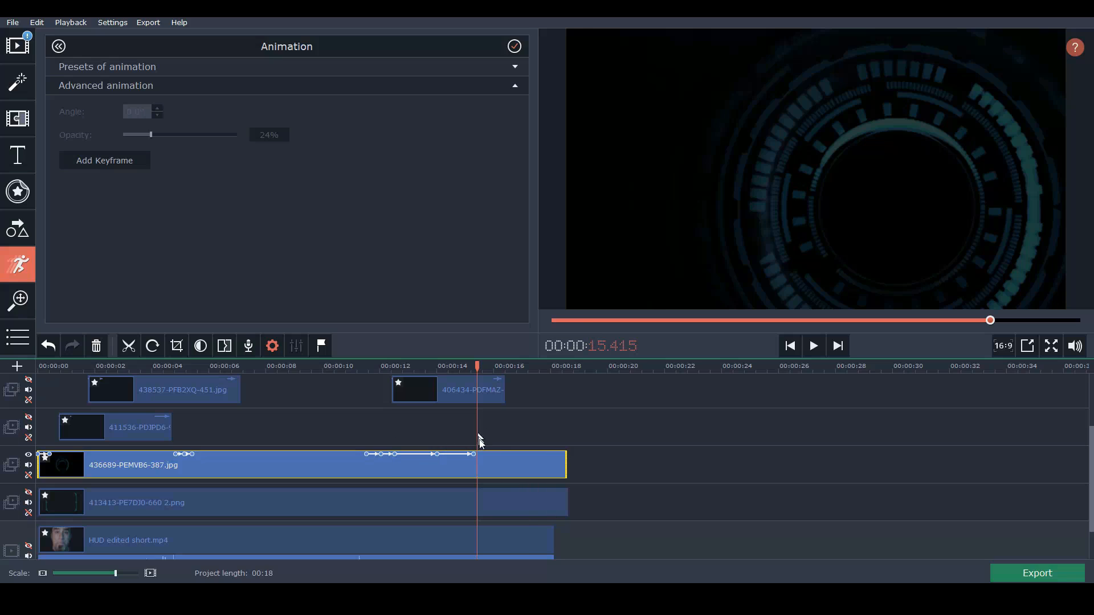
Add another keyframe to the HUD ring, replay from about 12 seconds, then select the second HUD frame clip.
right_click(478, 441)
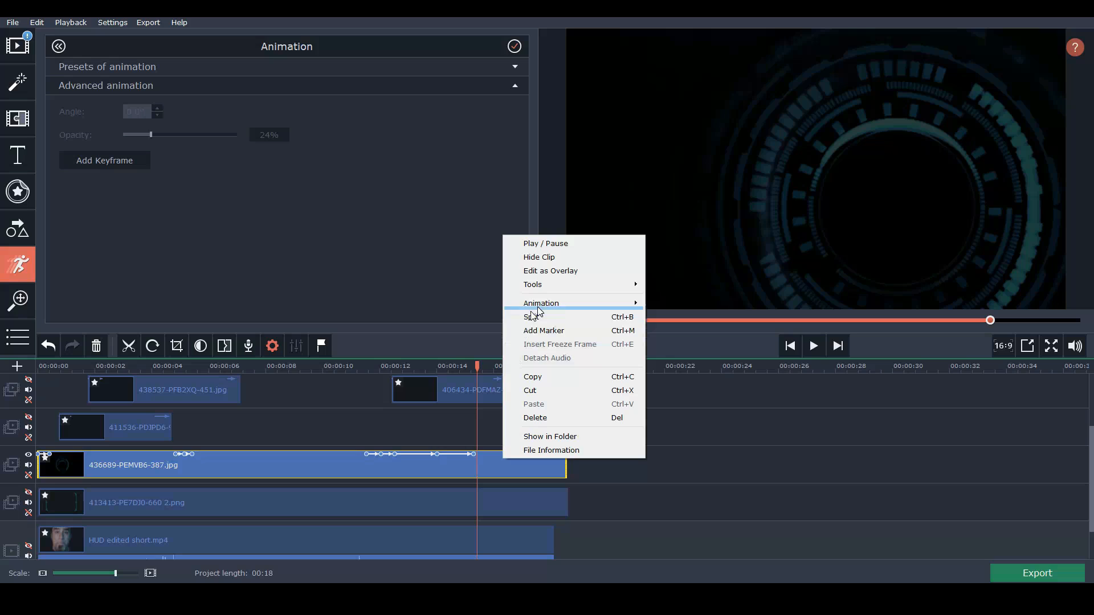
mouse_move(540, 303)
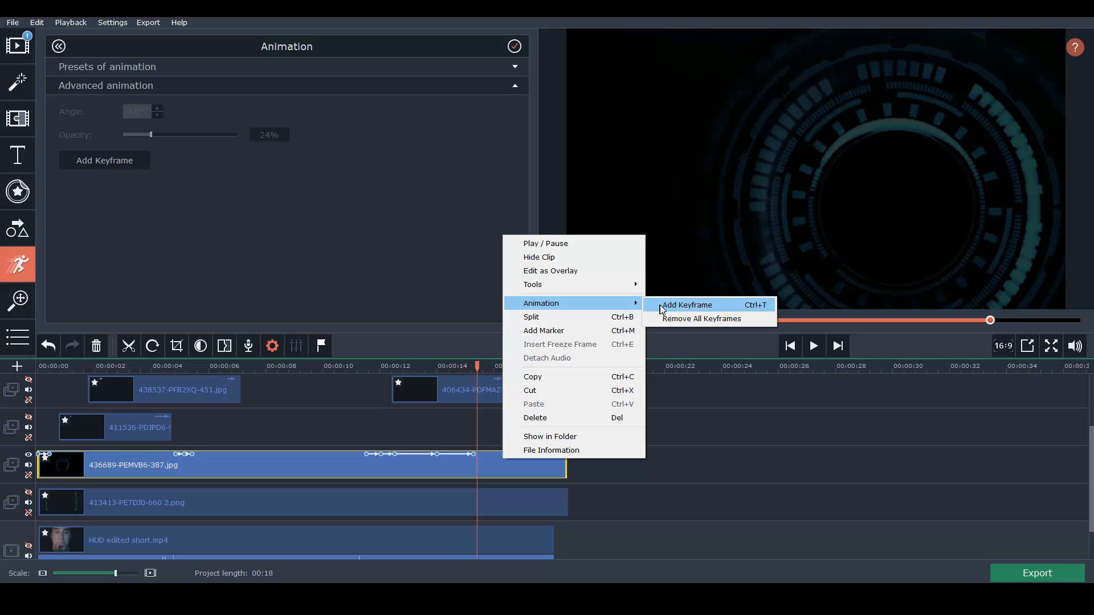
left_click(686, 305)
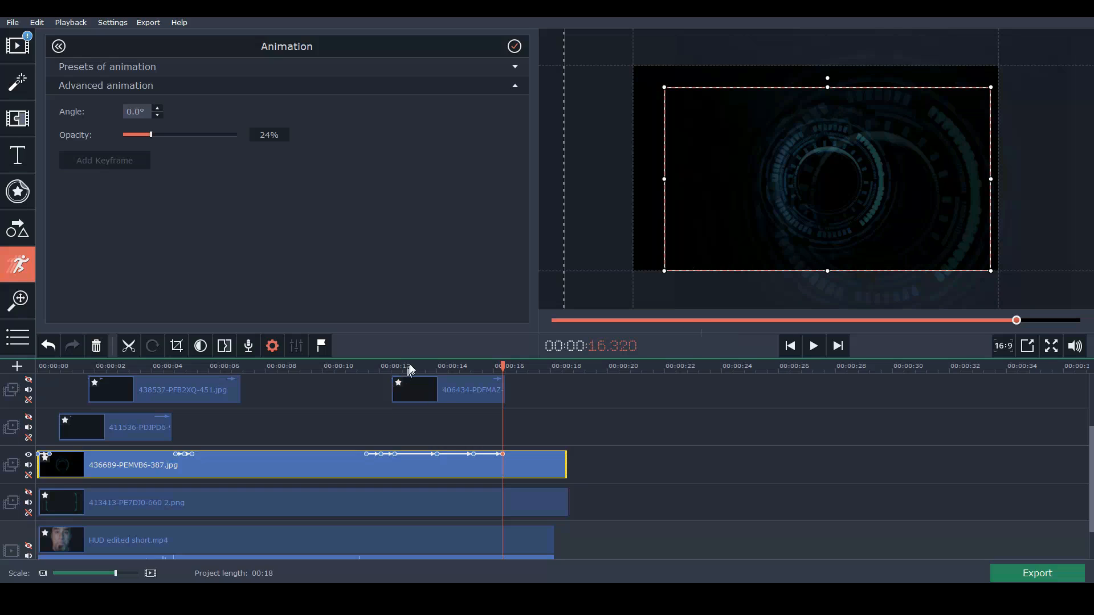
left_click(396, 366)
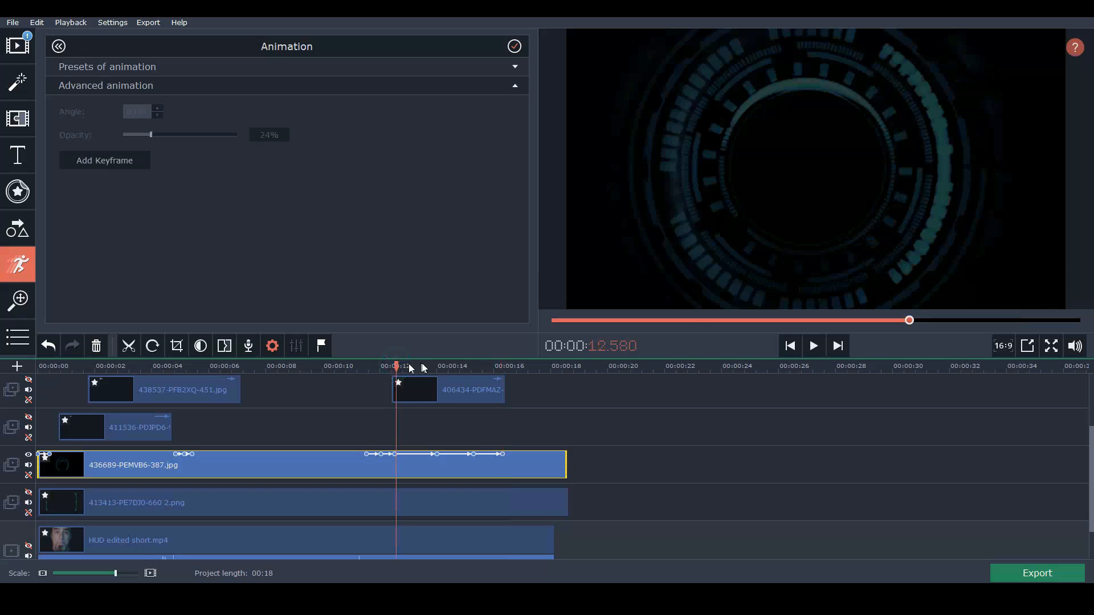
left_click(811, 345)
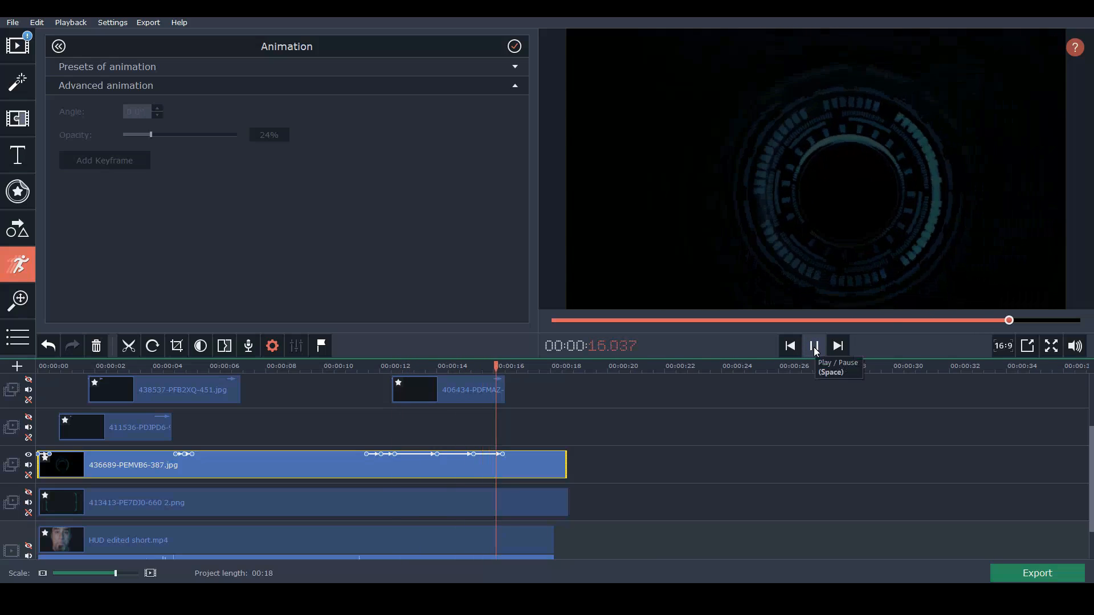
left_click(812, 345)
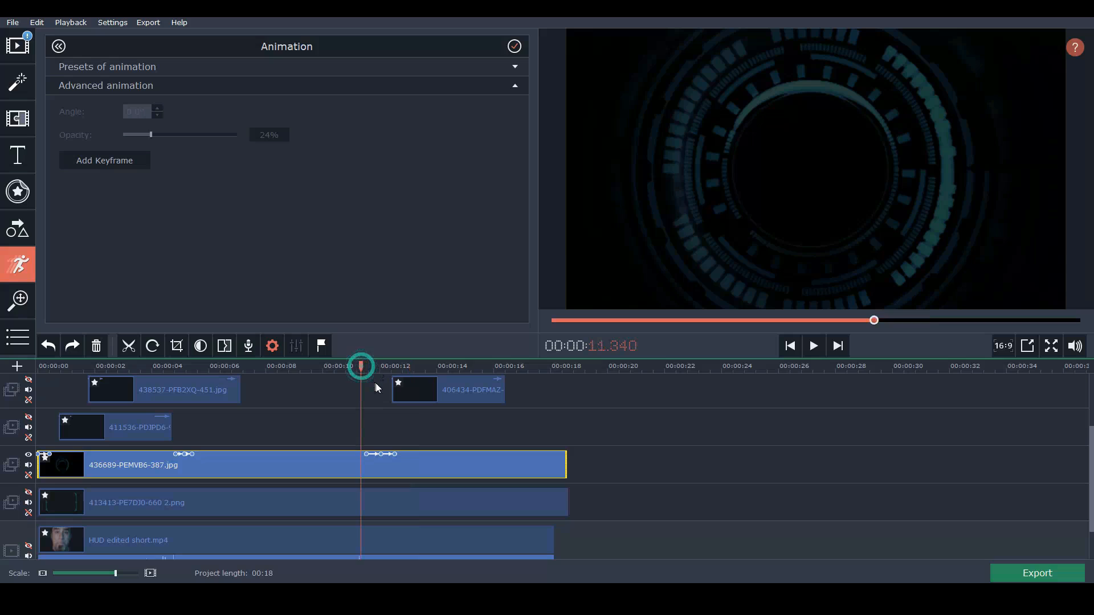
left_click(813, 346)
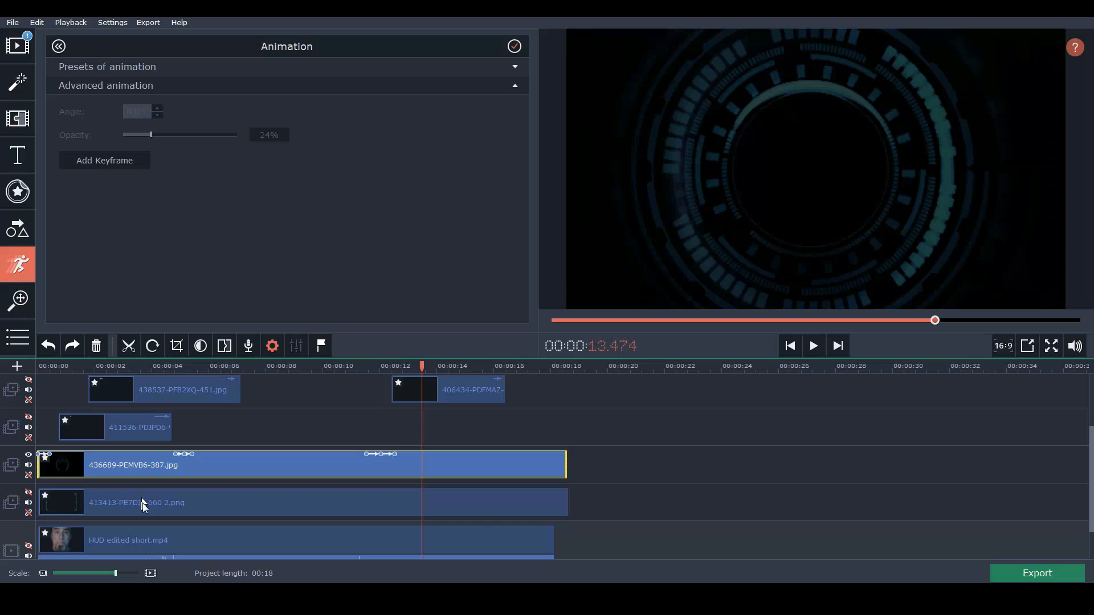
left_click(28, 453)
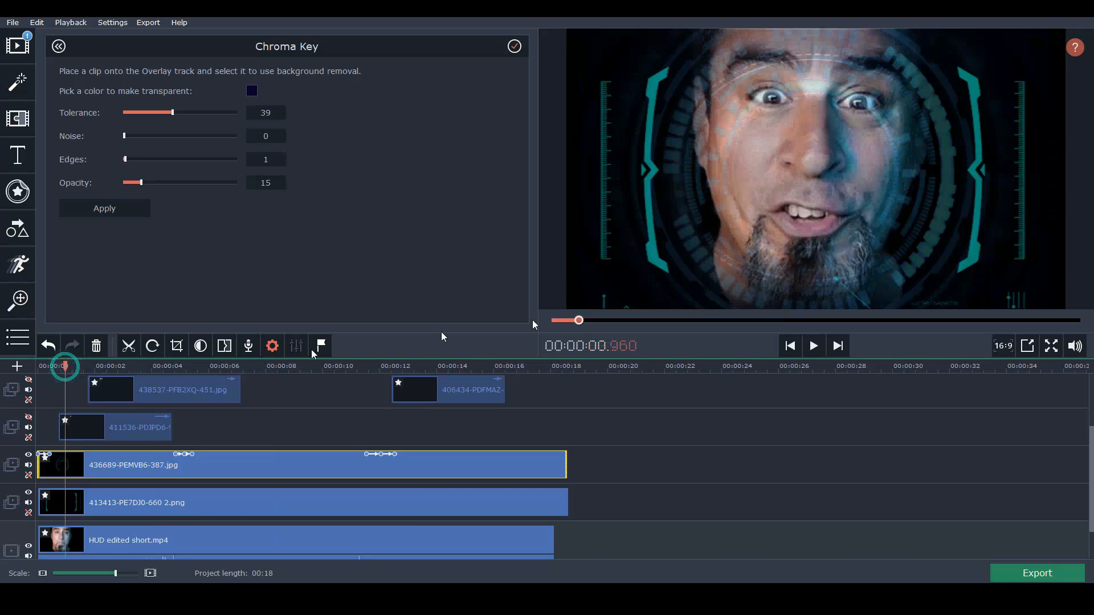
Play the face with the faint keyed HUD frame from near the start, then stop.
left_click(811, 346)
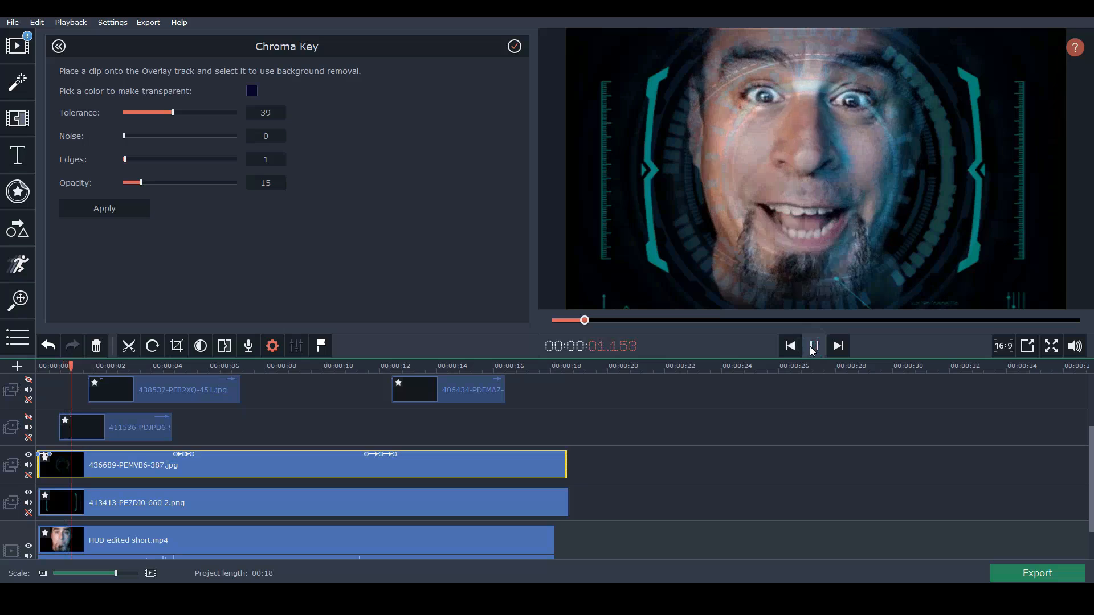
left_click(812, 346)
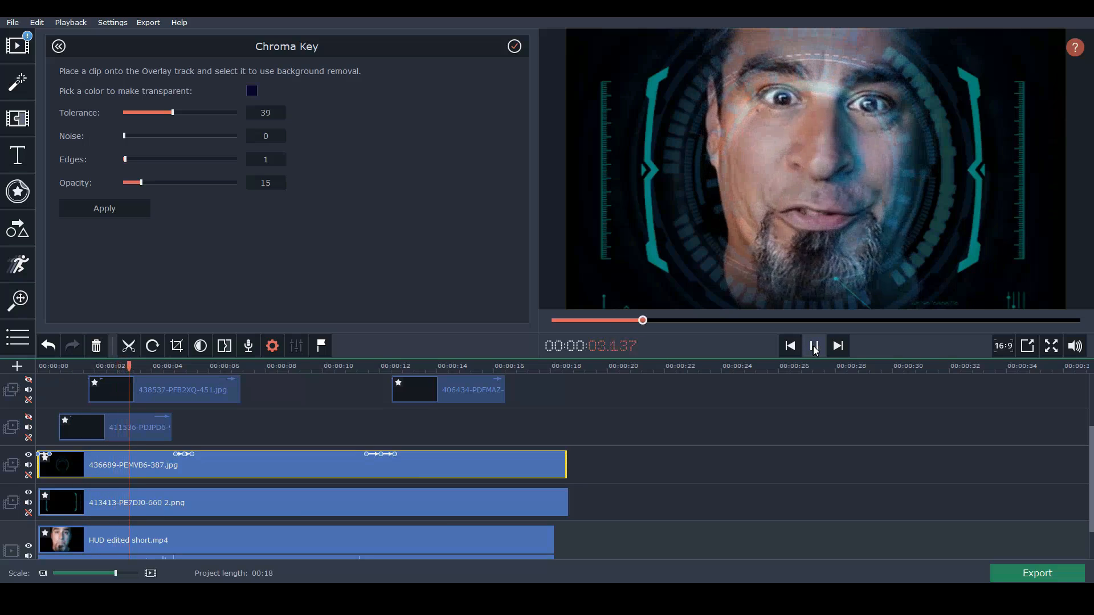
left_click(812, 347)
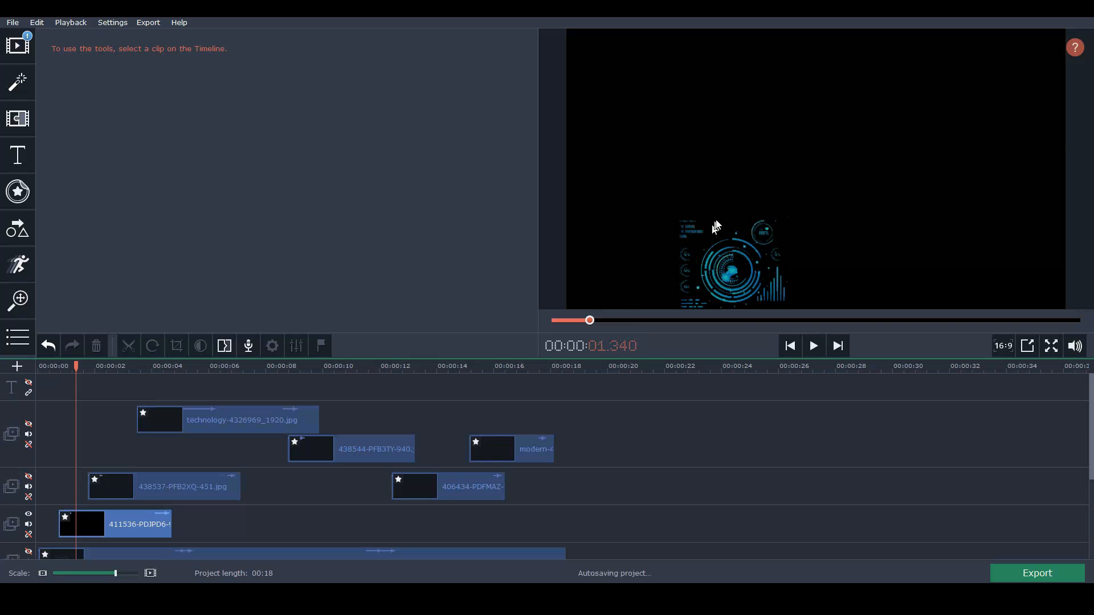
Review the small HUD graphic clip's animation with several preview playbacks.
left_click(113, 524)
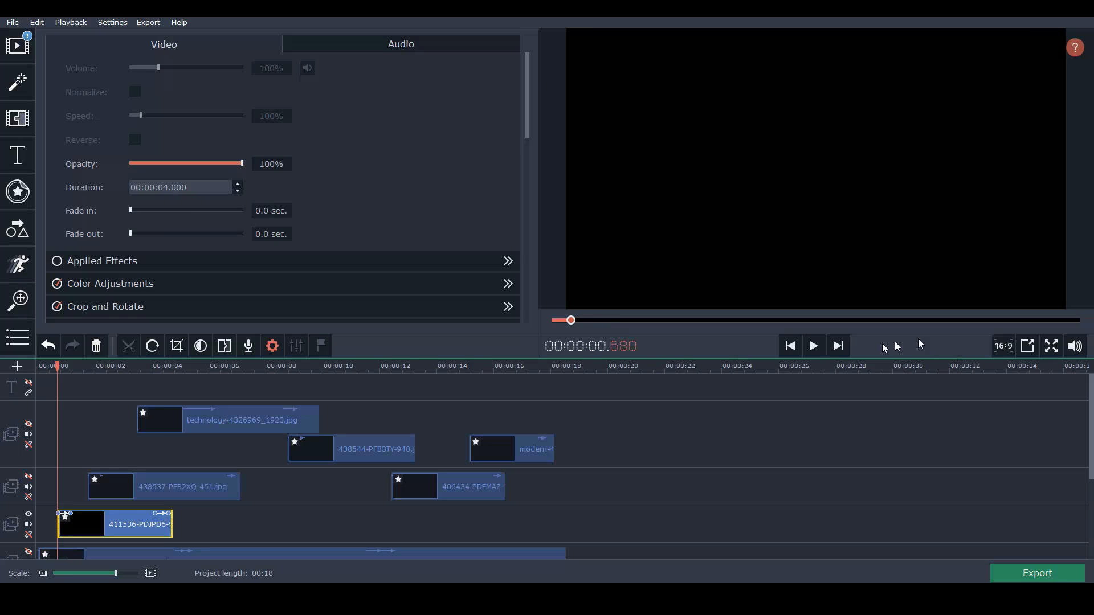
left_click(812, 345)
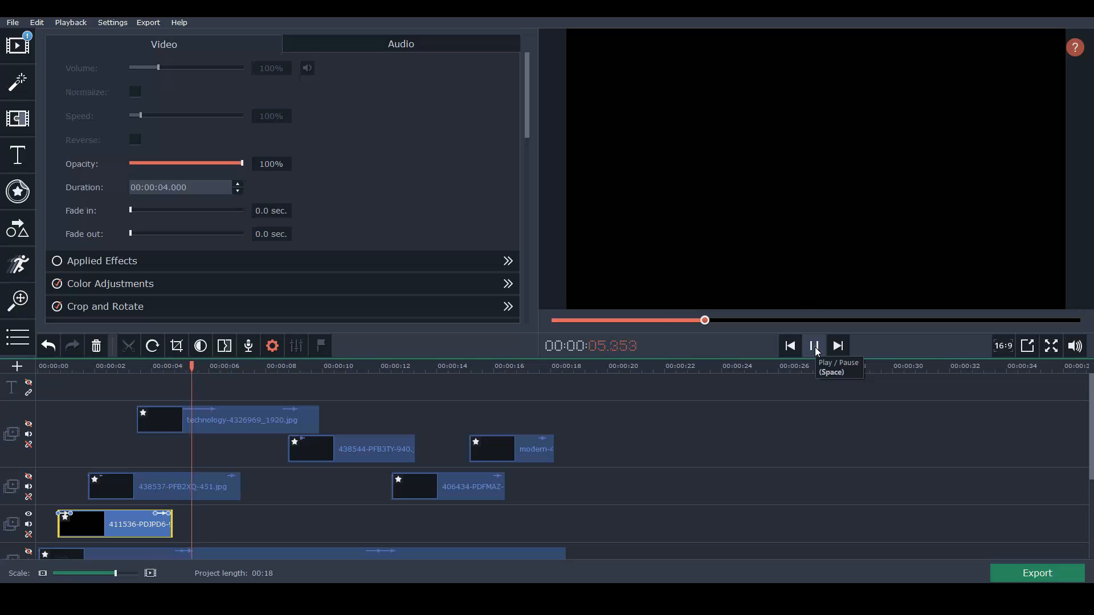
left_click(813, 346)
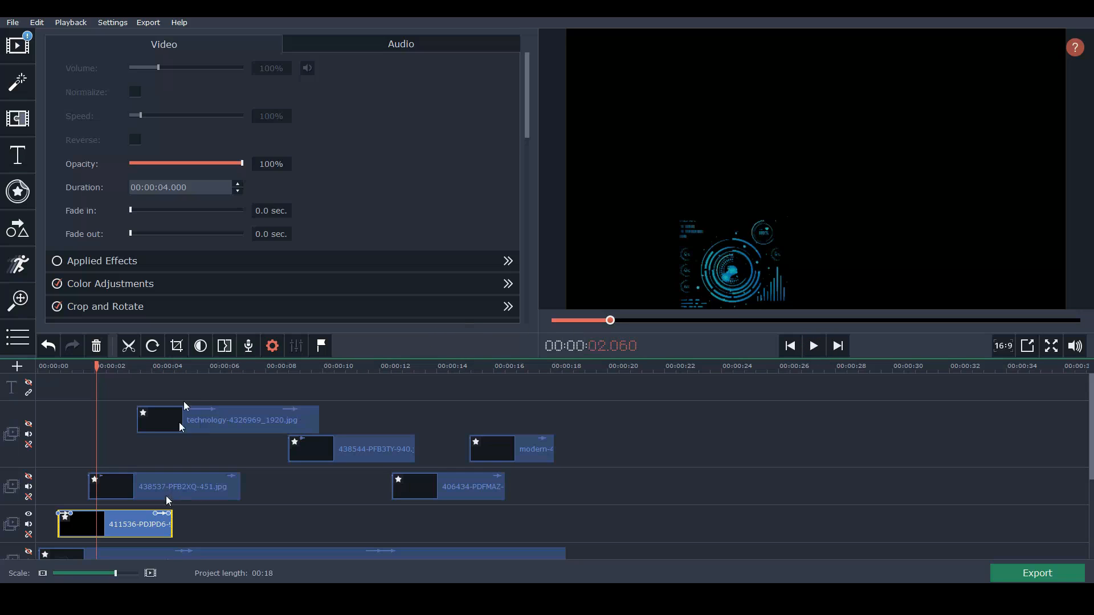
right_click(98, 524)
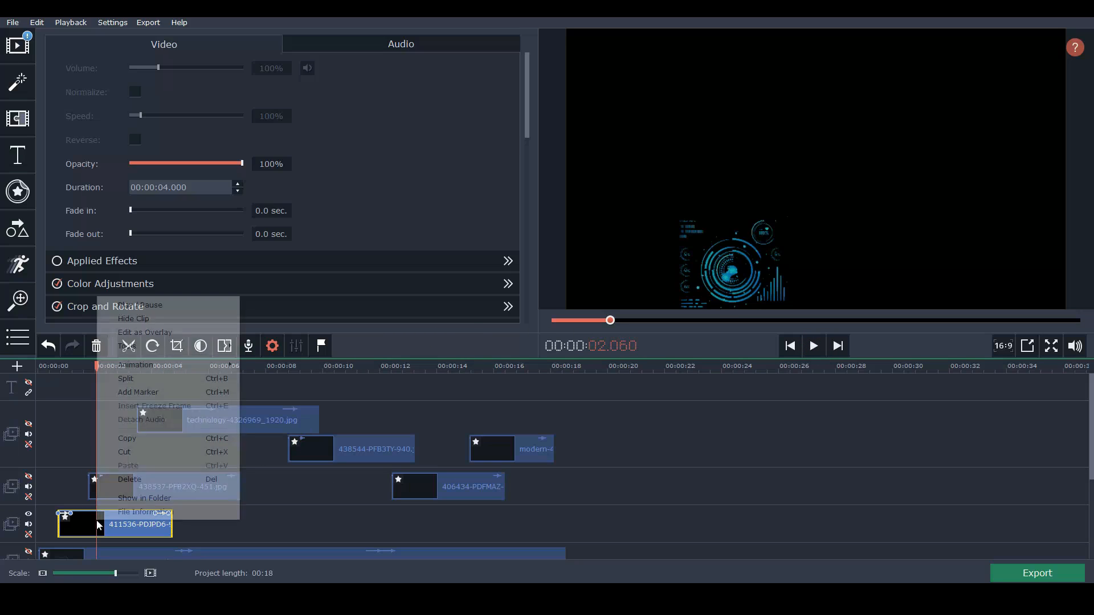
mouse_move(135, 364)
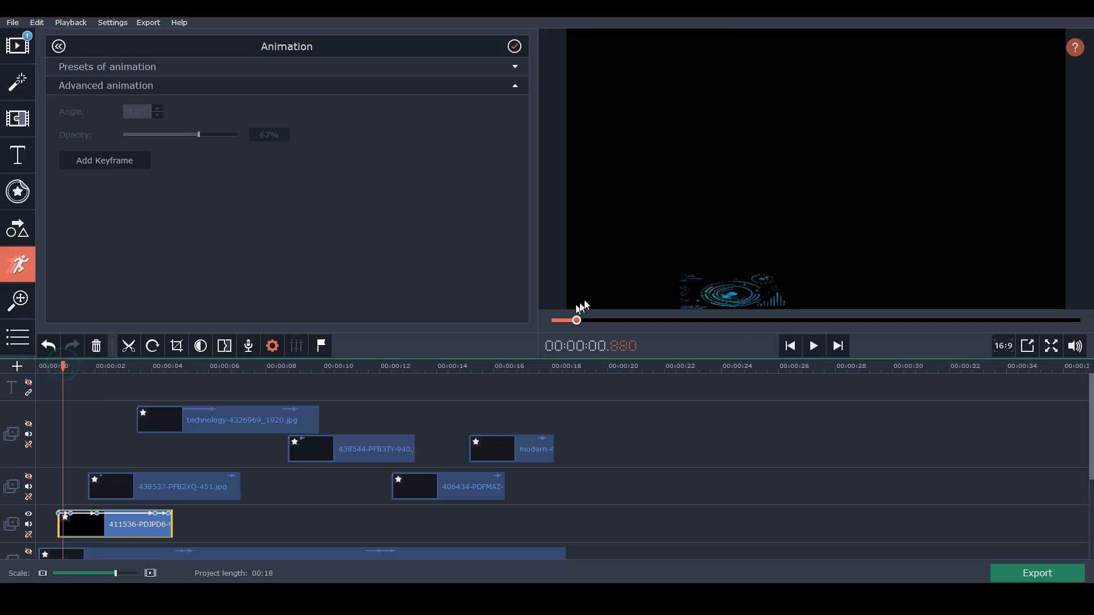
left_click(813, 346)
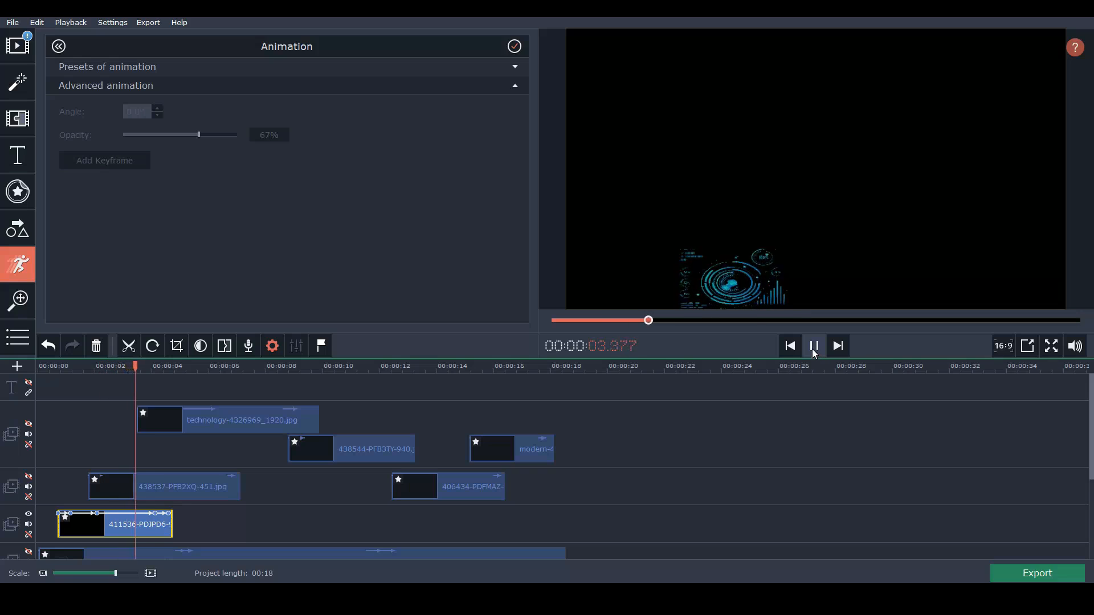
left_click(812, 345)
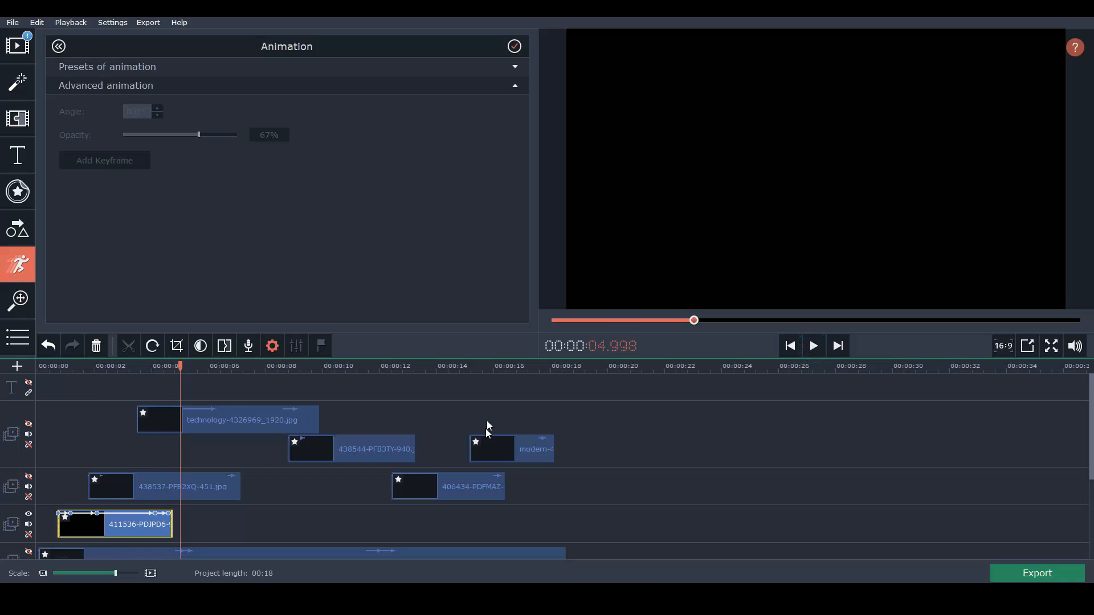
left_click(811, 345)
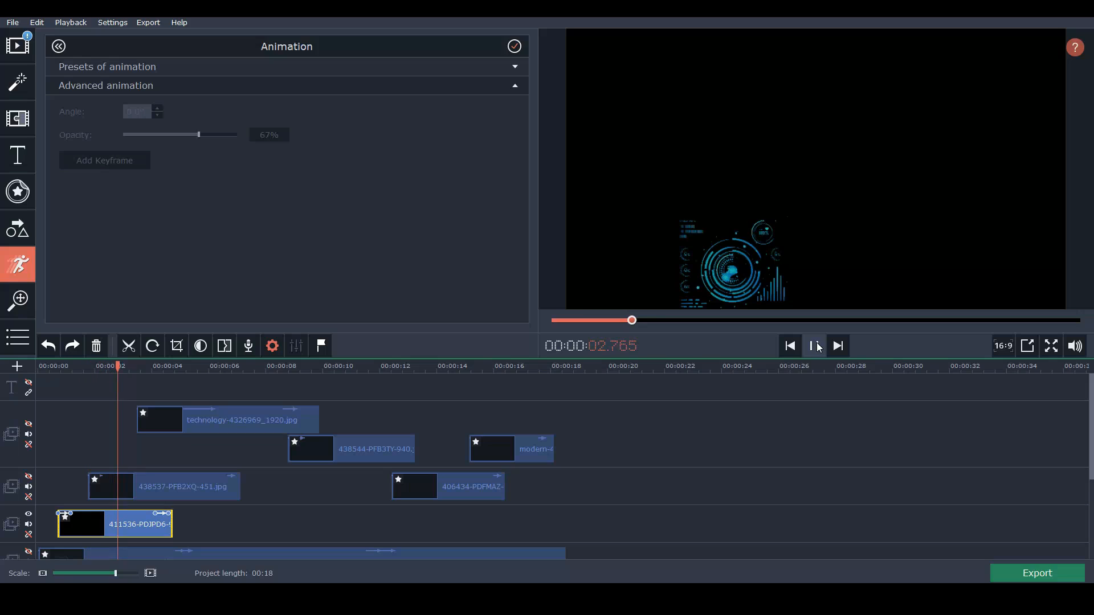
left_click(813, 346)
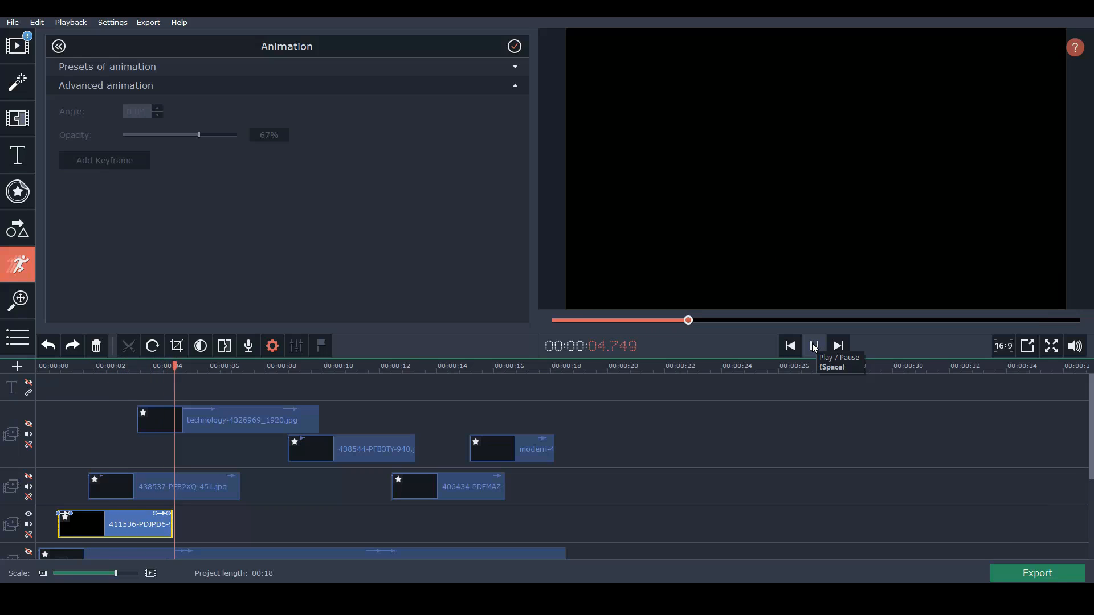
left_click(813, 345)
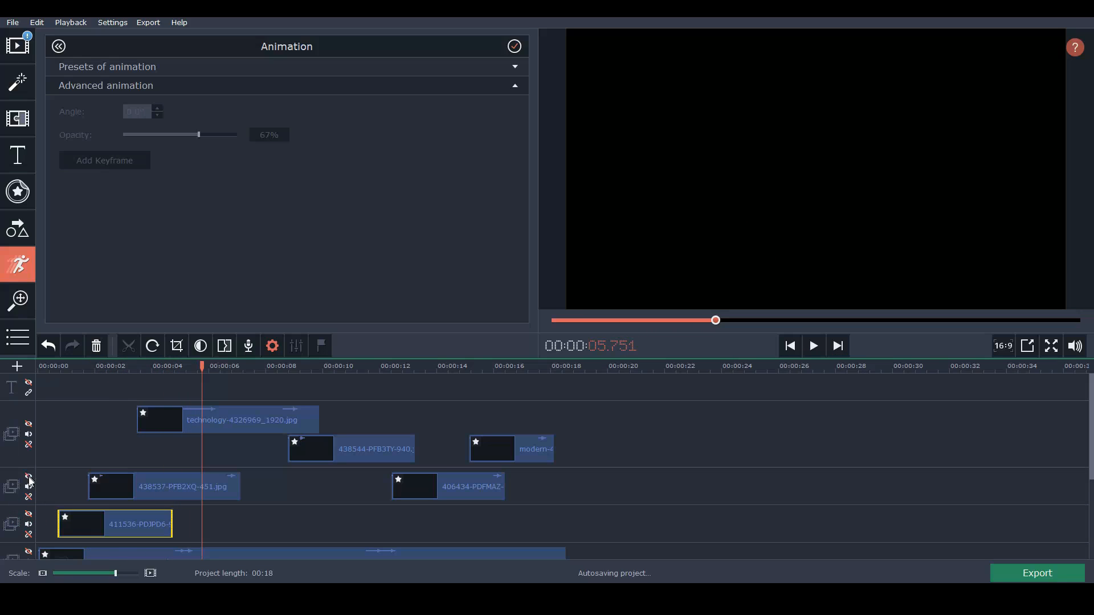
Show the hologram overlay track again and play the blue holographic ring from the start.
left_click(95, 366)
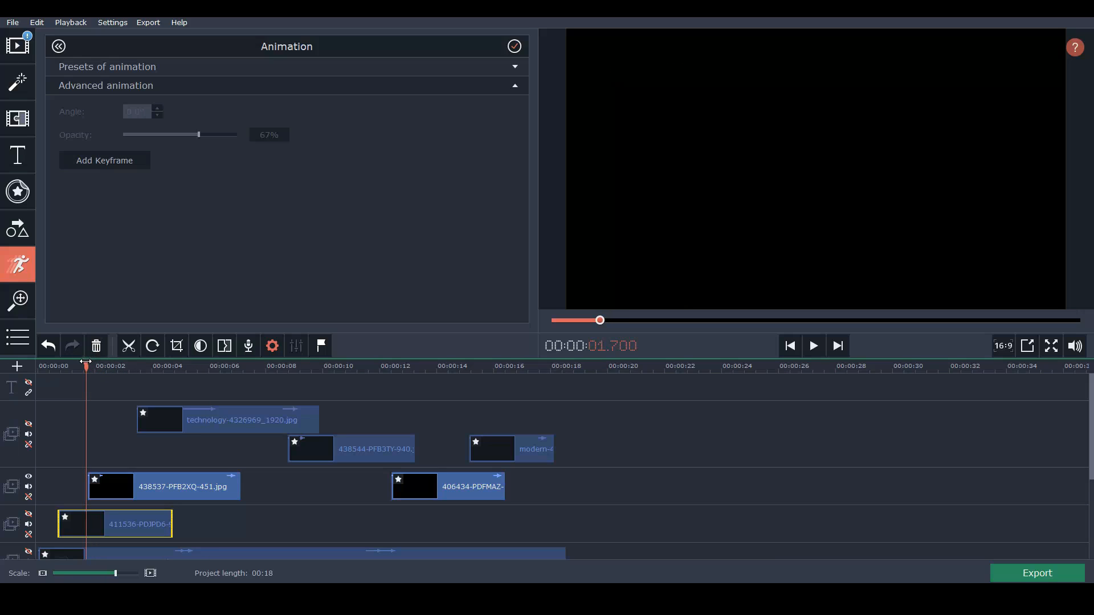
left_click(813, 345)
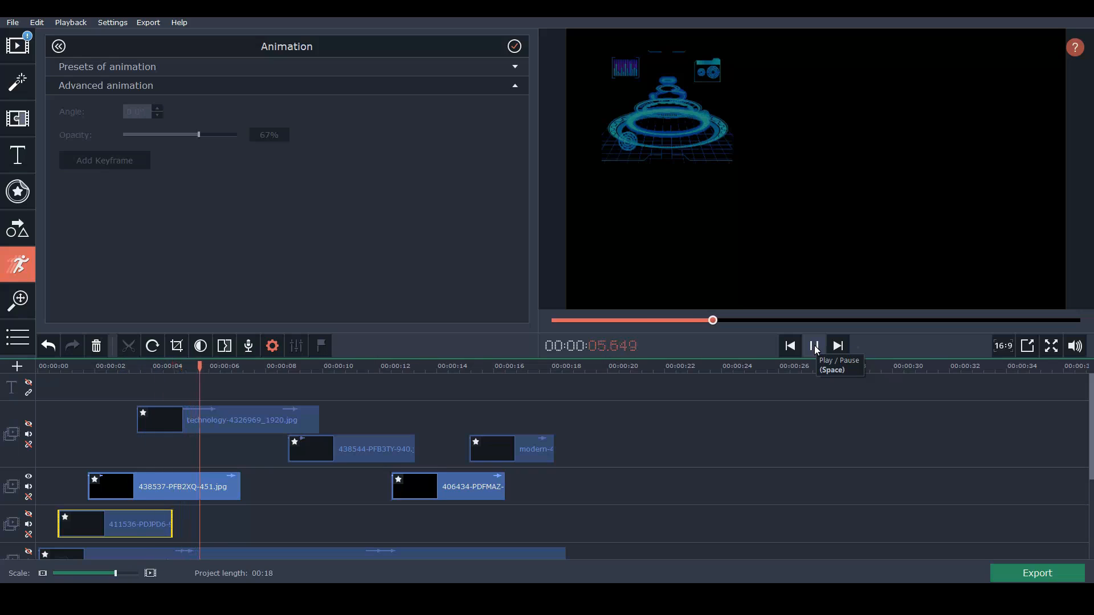
left_click(812, 345)
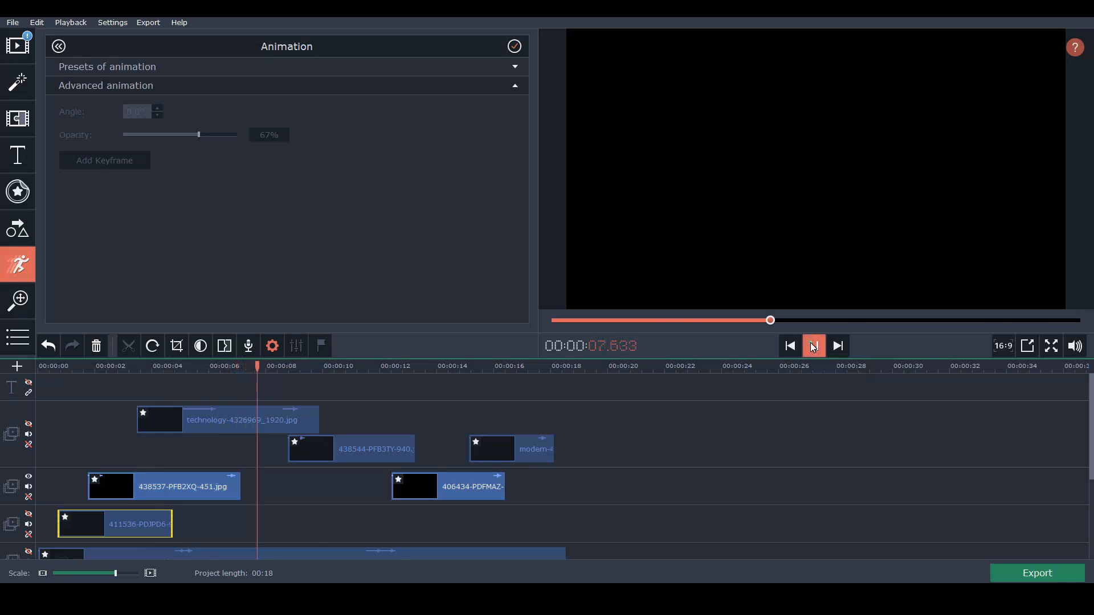
left_click(811, 346)
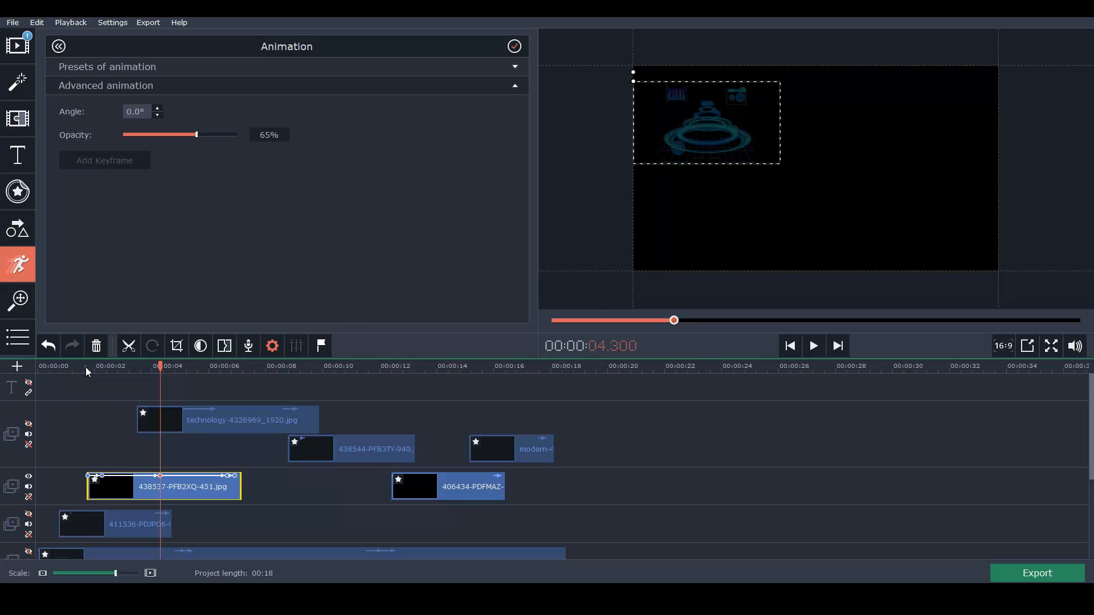
Move the playhead to about 7.5 seconds before revealing the technology image track.
left_click(811, 345)
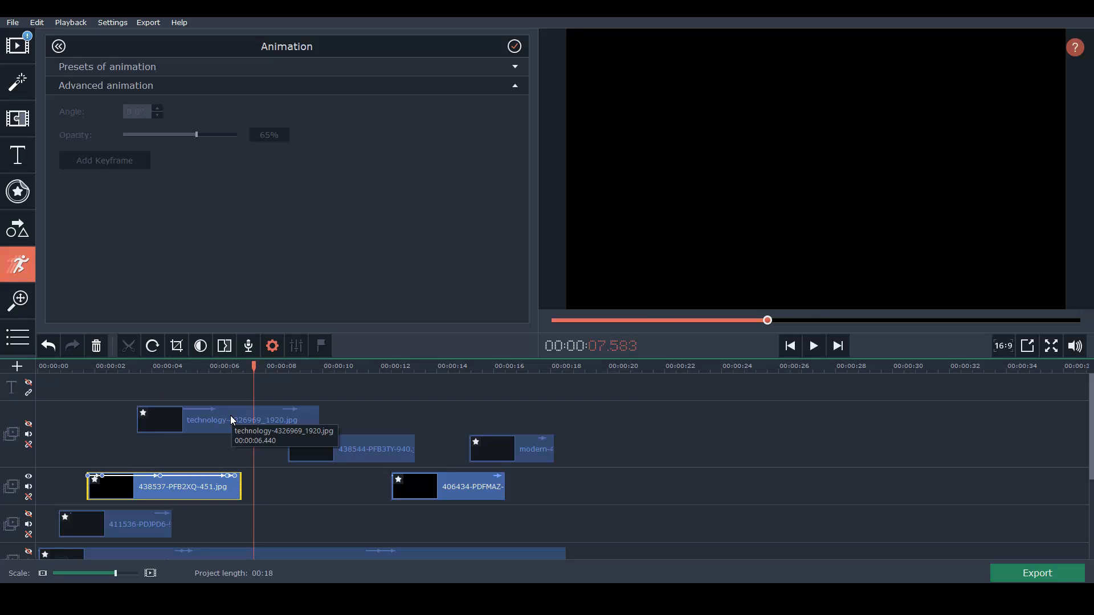
mouse_move(227, 422)
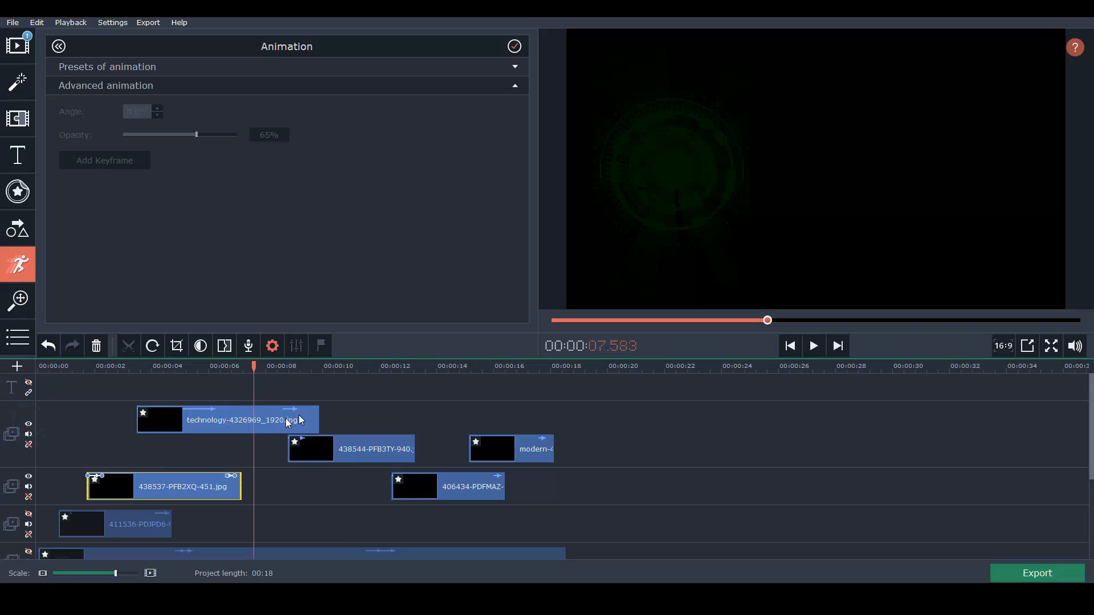
mouse_move(256, 401)
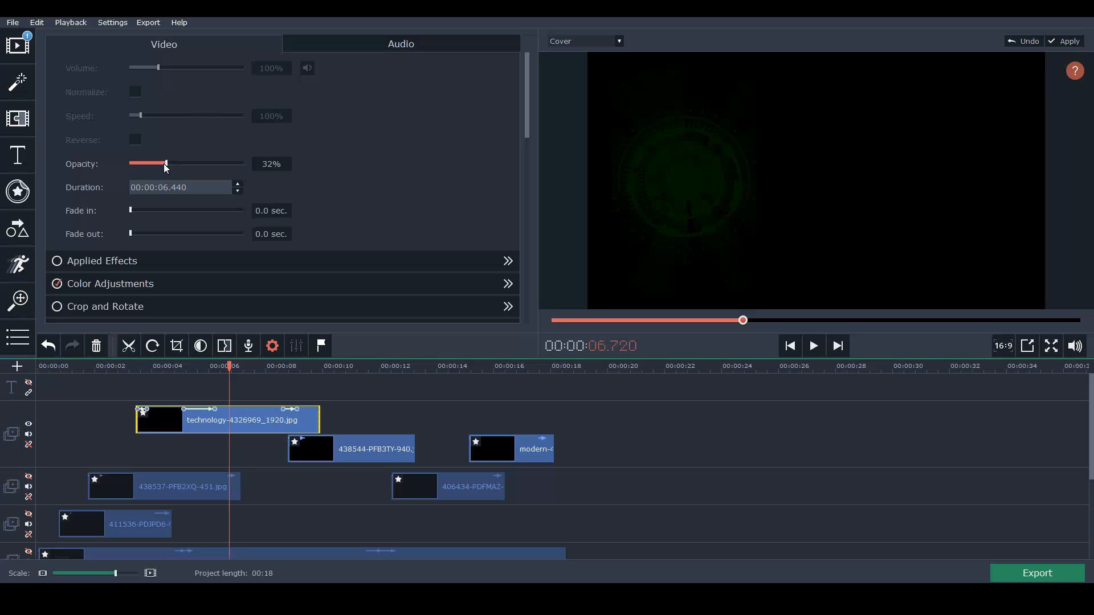
Readjust the technology image overlay's opacity, trying 22% and full 100% before settling near 32%.
left_click_drag(165, 163, 156, 163)
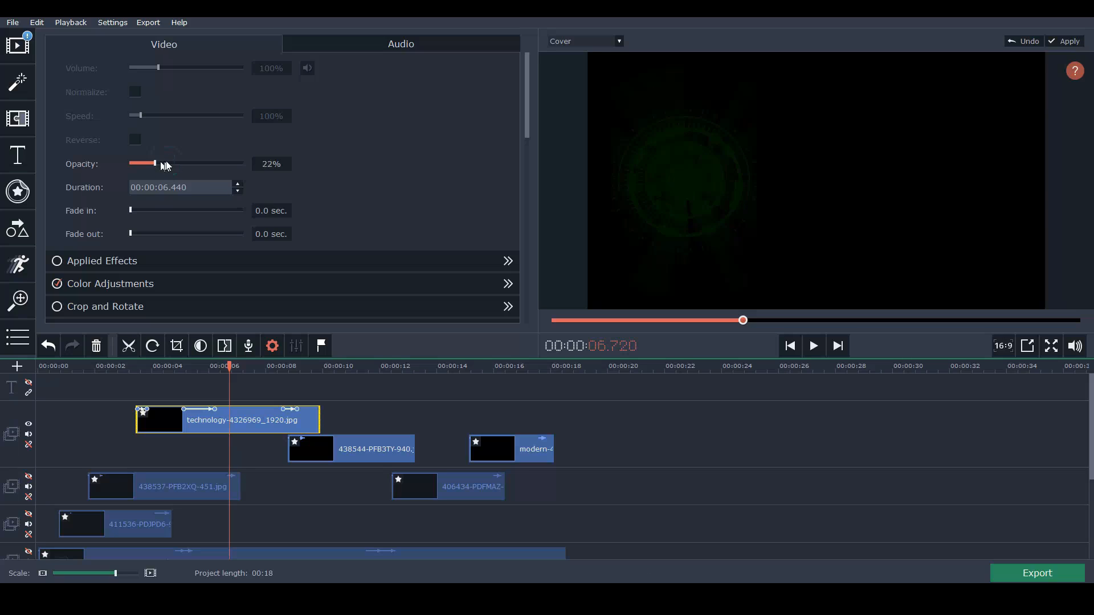
left_click_drag(155, 162, 236, 163)
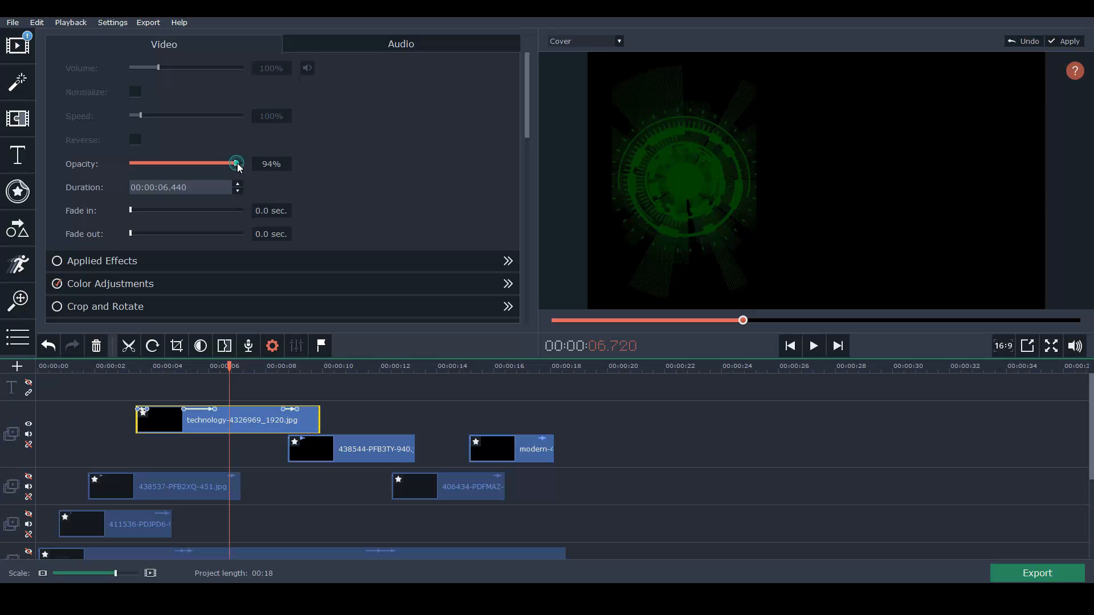
left_click_drag(235, 162, 241, 163)
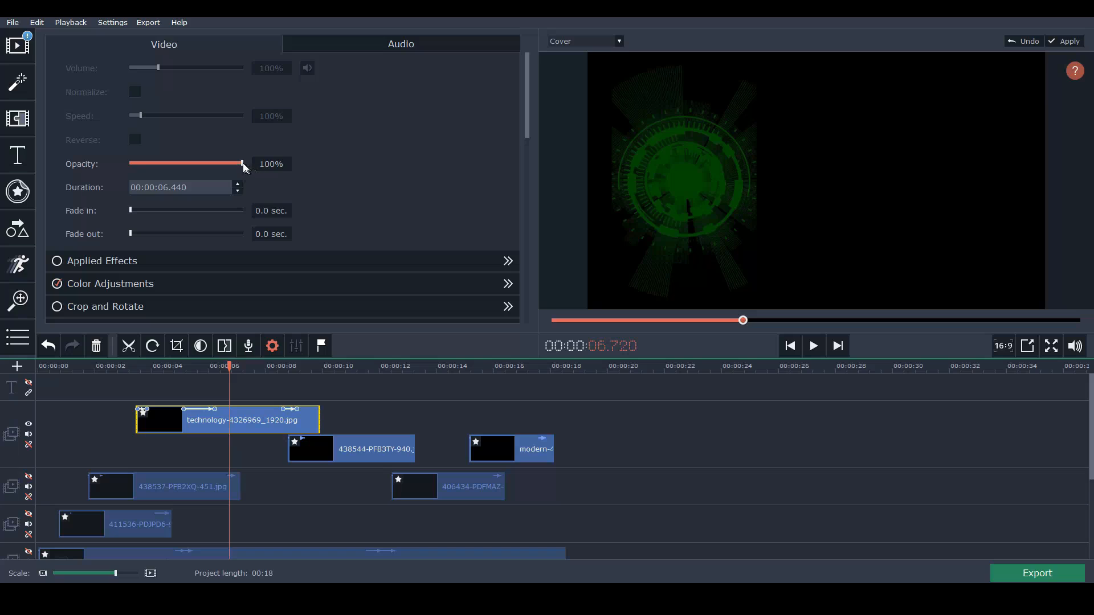
left_click_drag(240, 163, 165, 163)
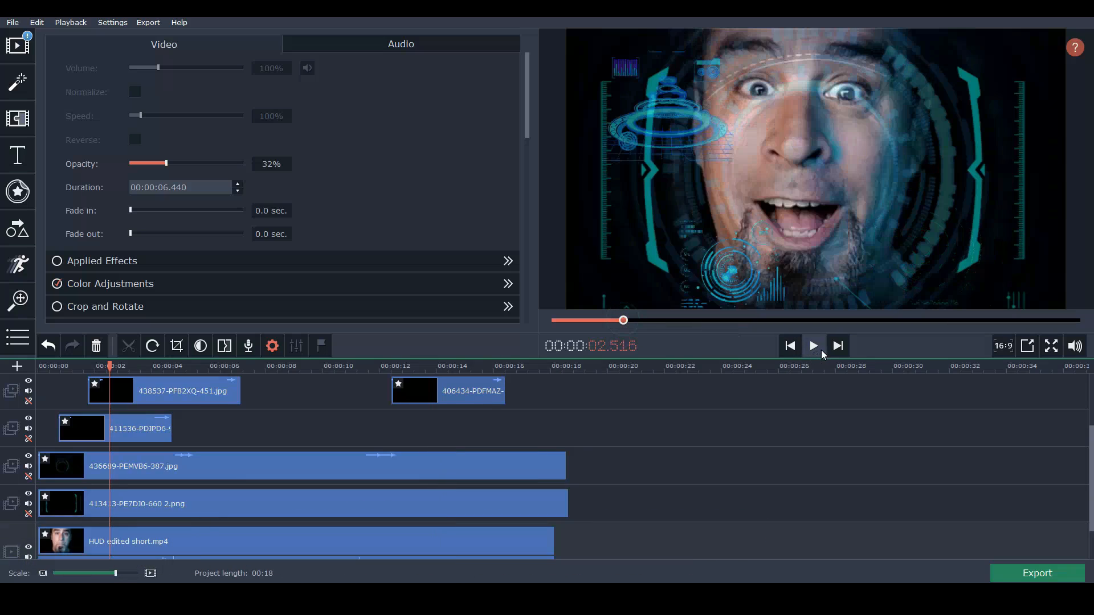
left_click(811, 345)
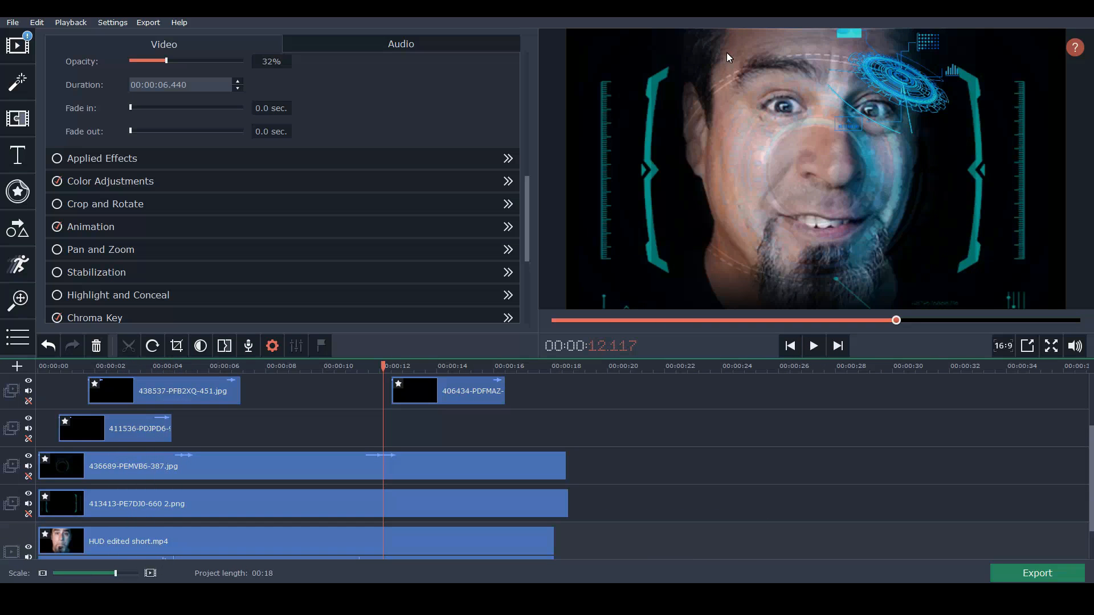
mouse_move(894, 155)
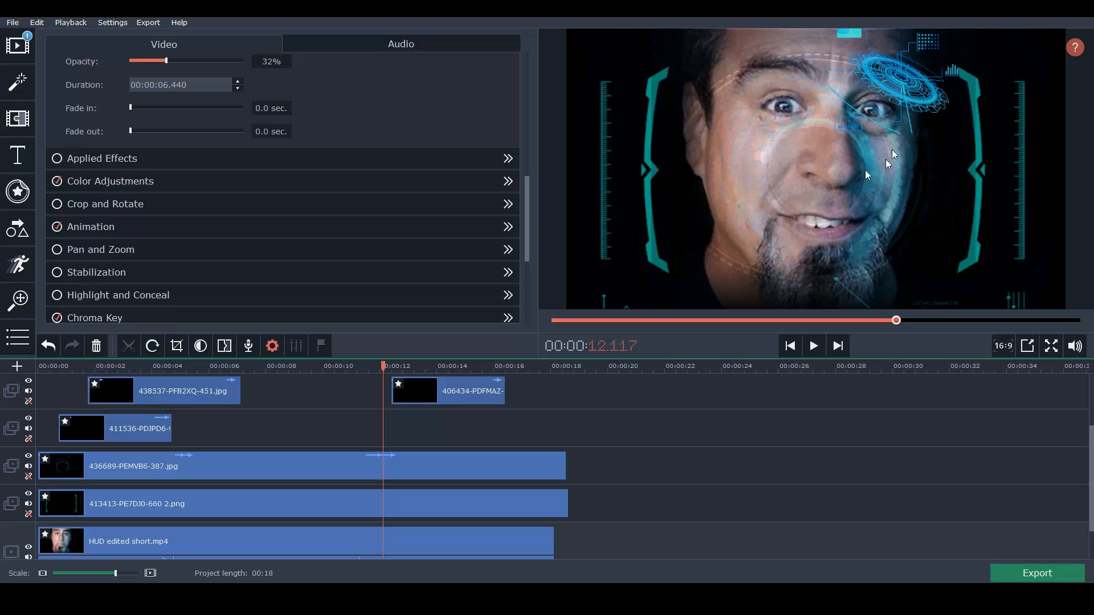
mouse_move(203, 139)
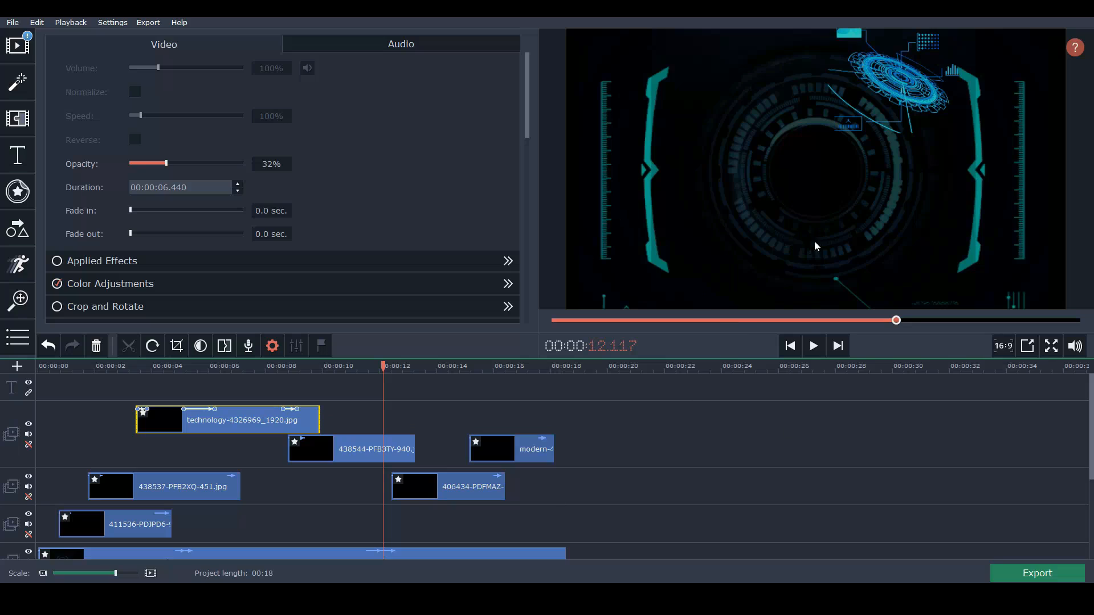
mouse_move(890, 139)
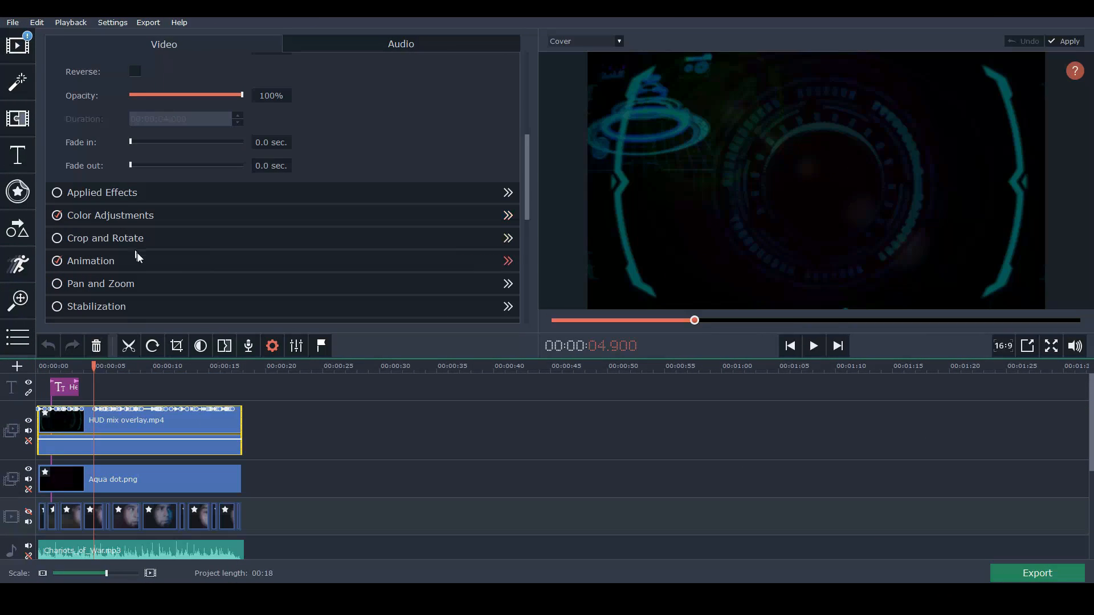
Show the Filters collection and play the finished HUD mix composite from the start.
scroll("down", 3)
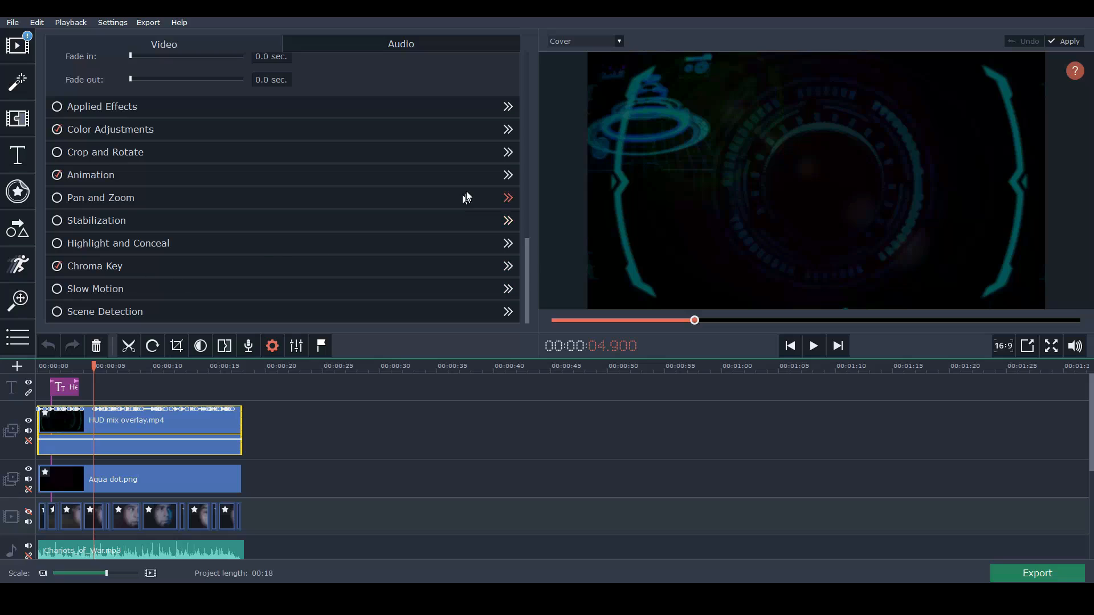
mouse_move(158, 243)
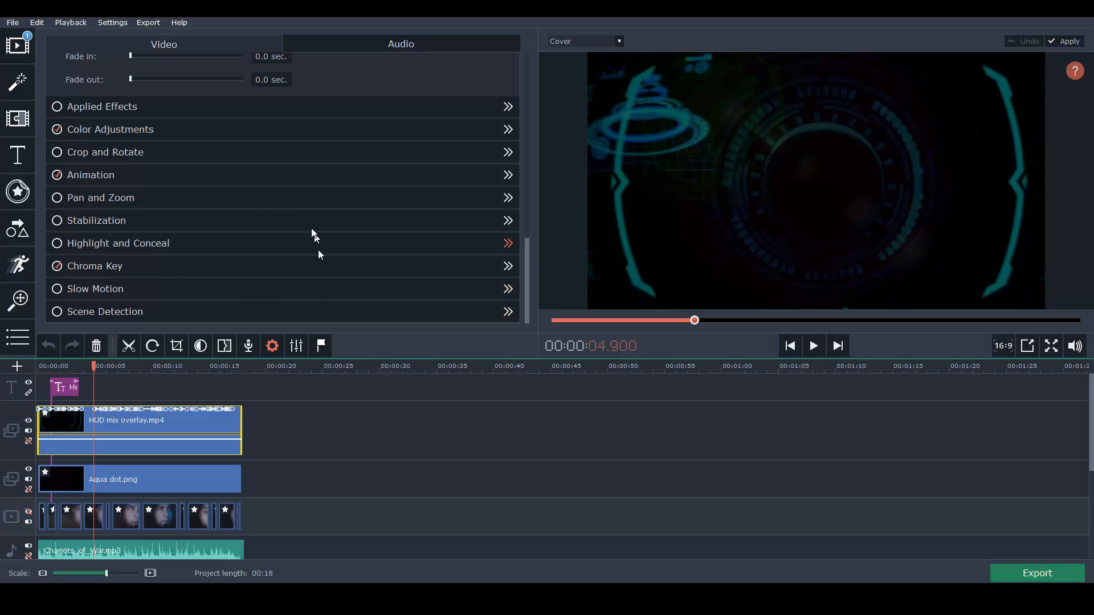
left_click(17, 82)
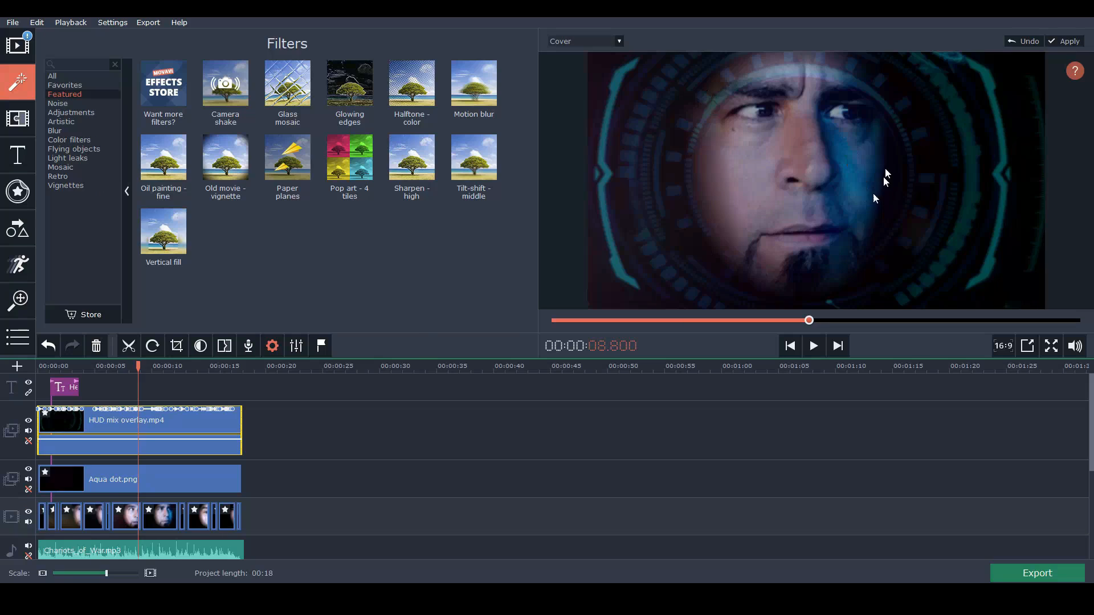
left_click(812, 345)
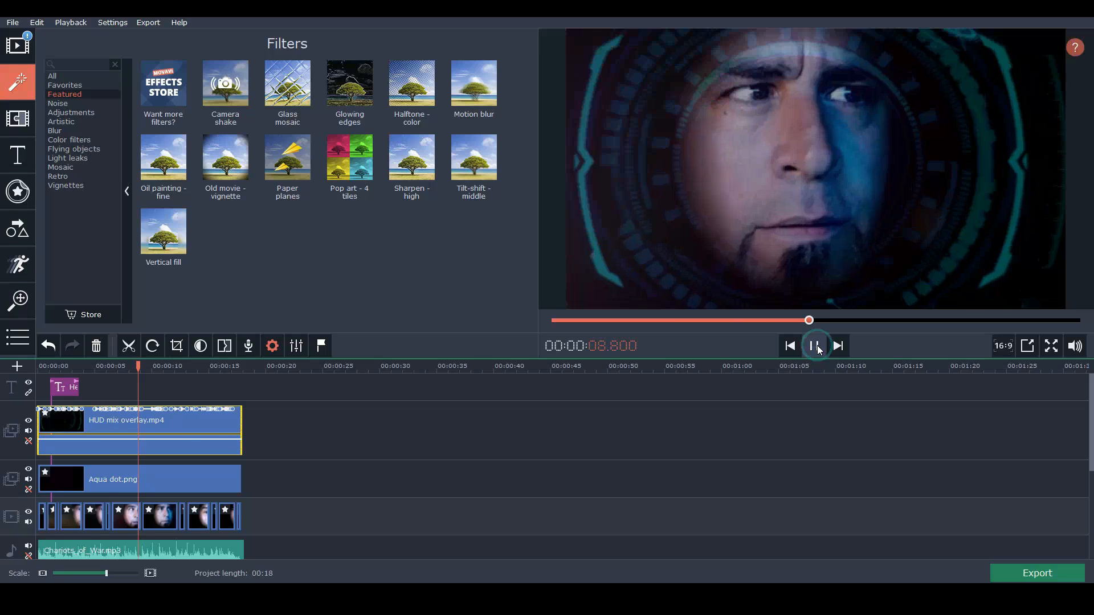
left_click(814, 345)
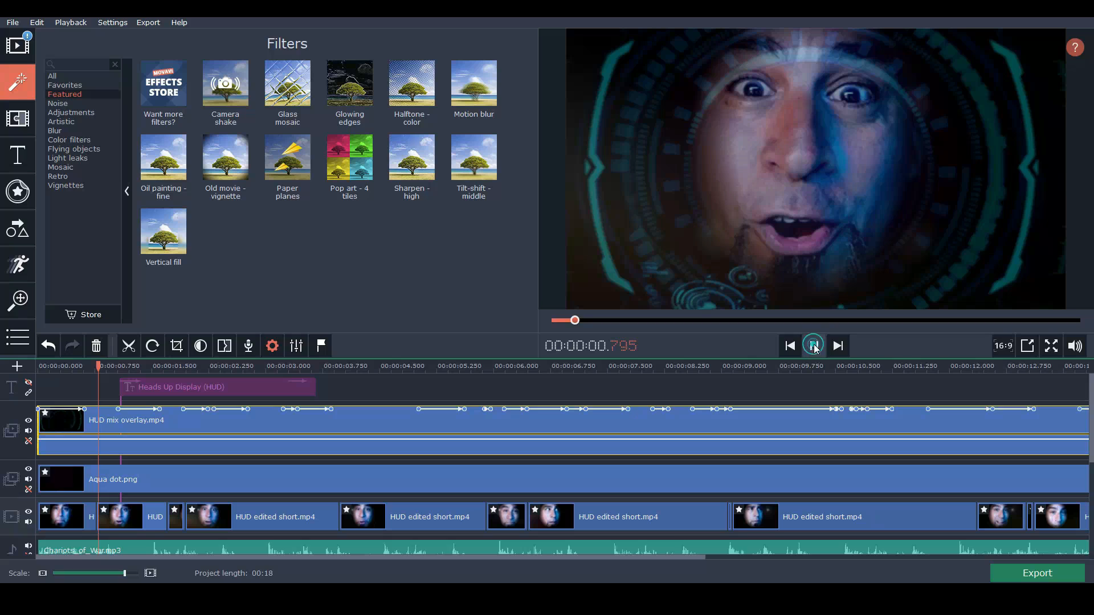
Preview the helmet composite, pausing on the HUD mix overlay clip.
left_click(814, 345)
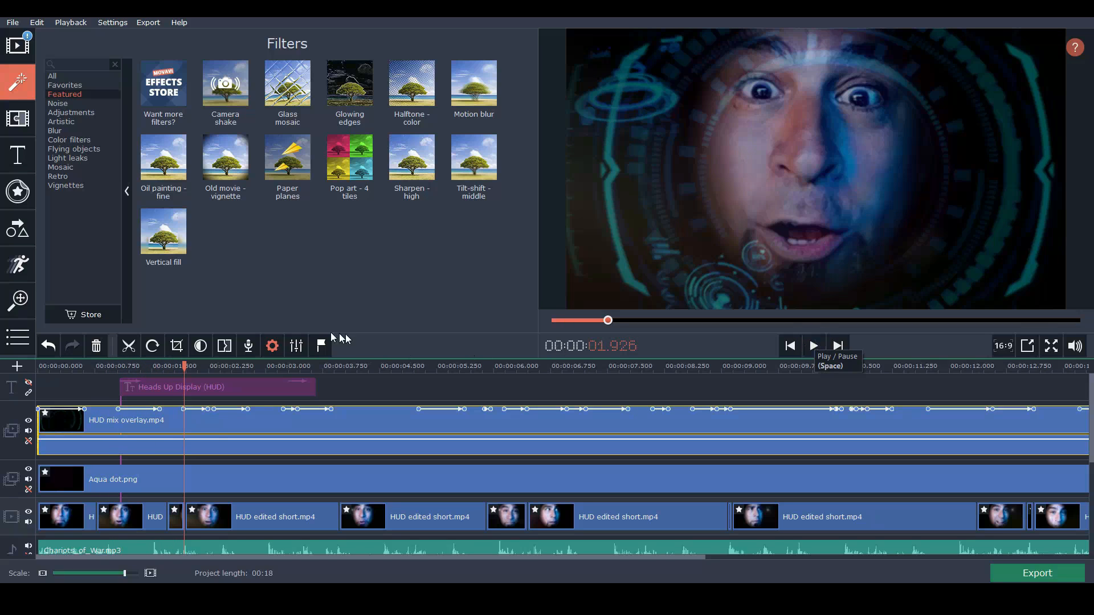
mouse_move(666, 226)
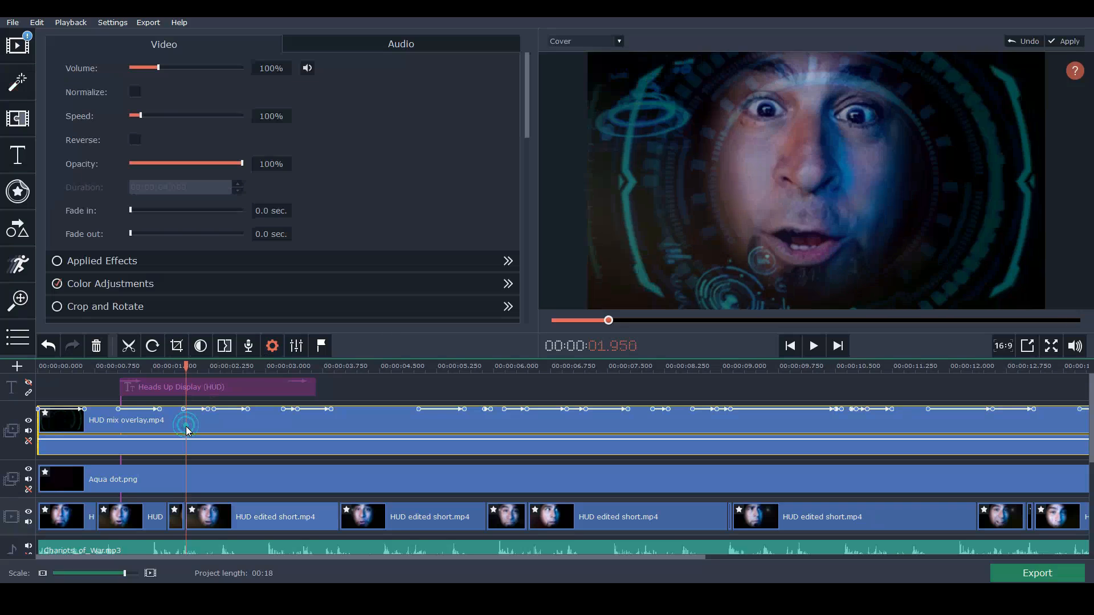
left_click(812, 346)
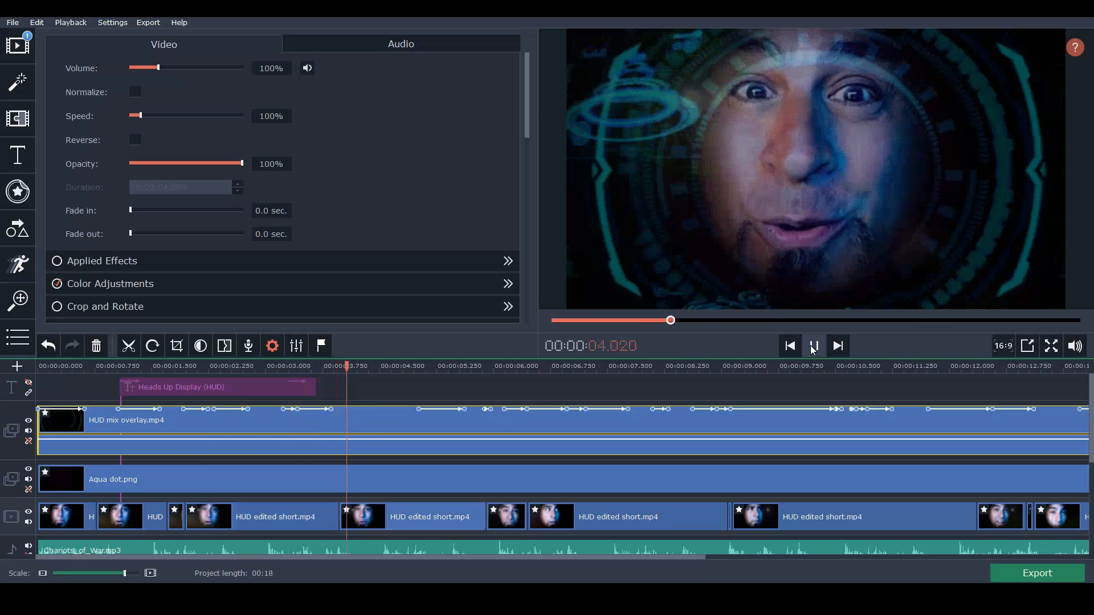
left_click(812, 345)
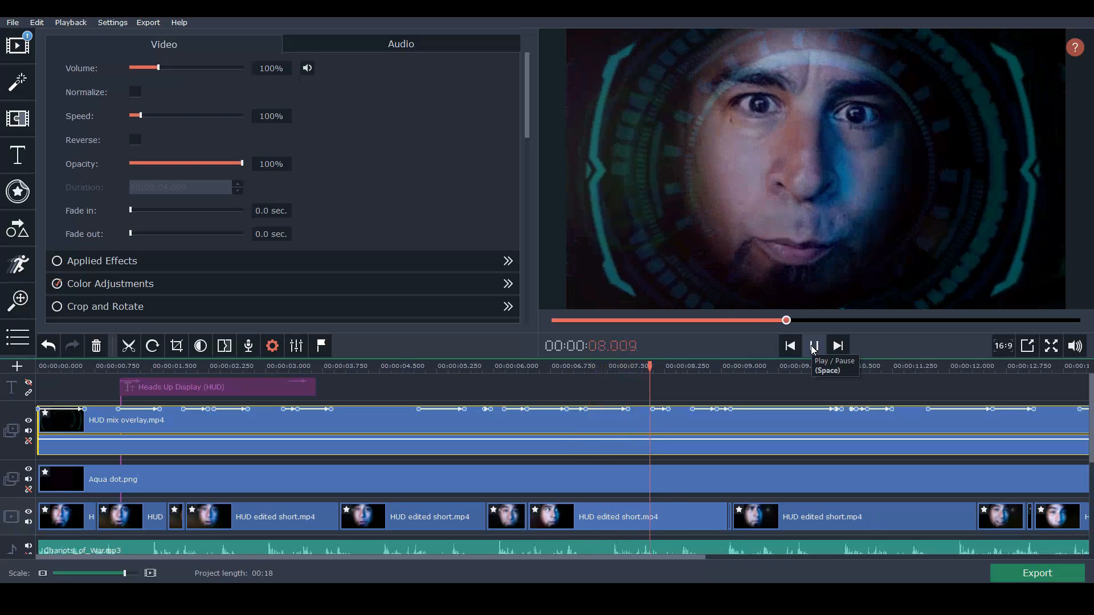
left_click(812, 346)
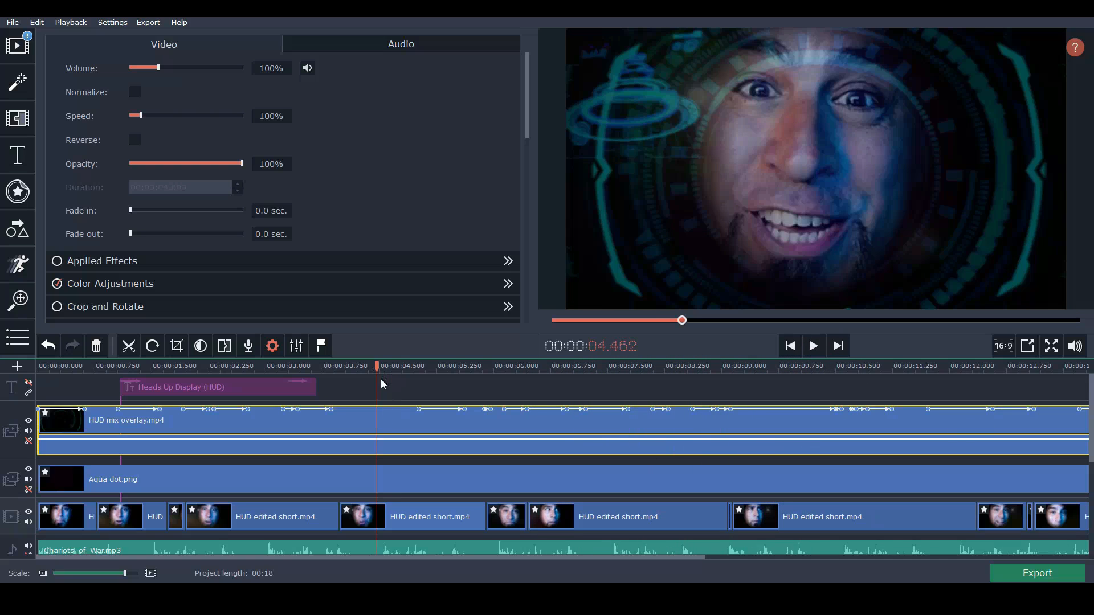
Bring up the HUD mix overlay clip's advanced animation settings (36% opacity near 4.5 s).
right_click(381, 418)
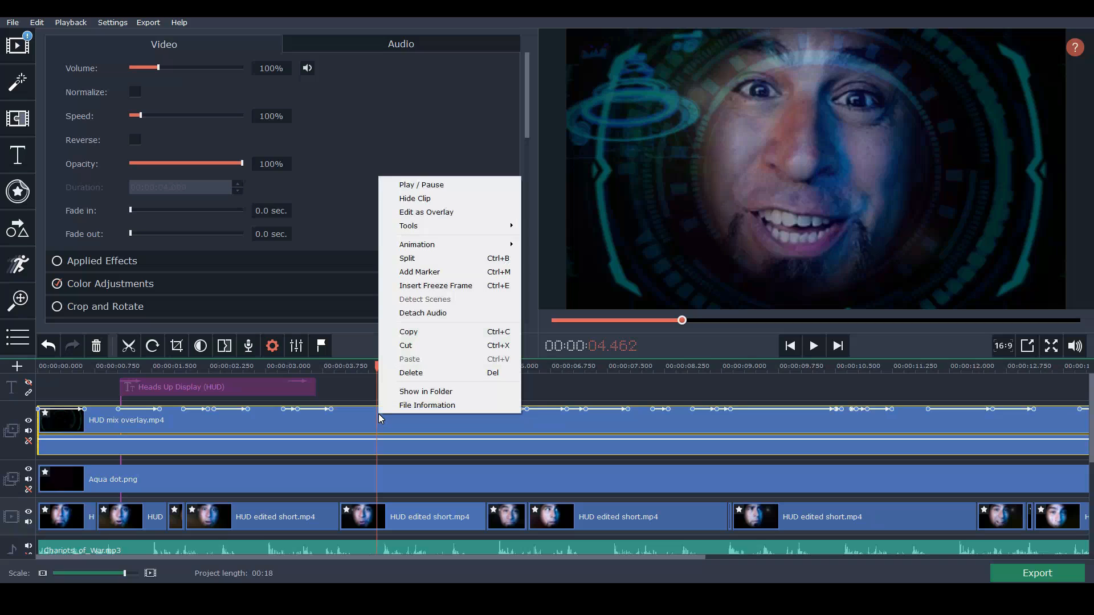
left_click(554, 247)
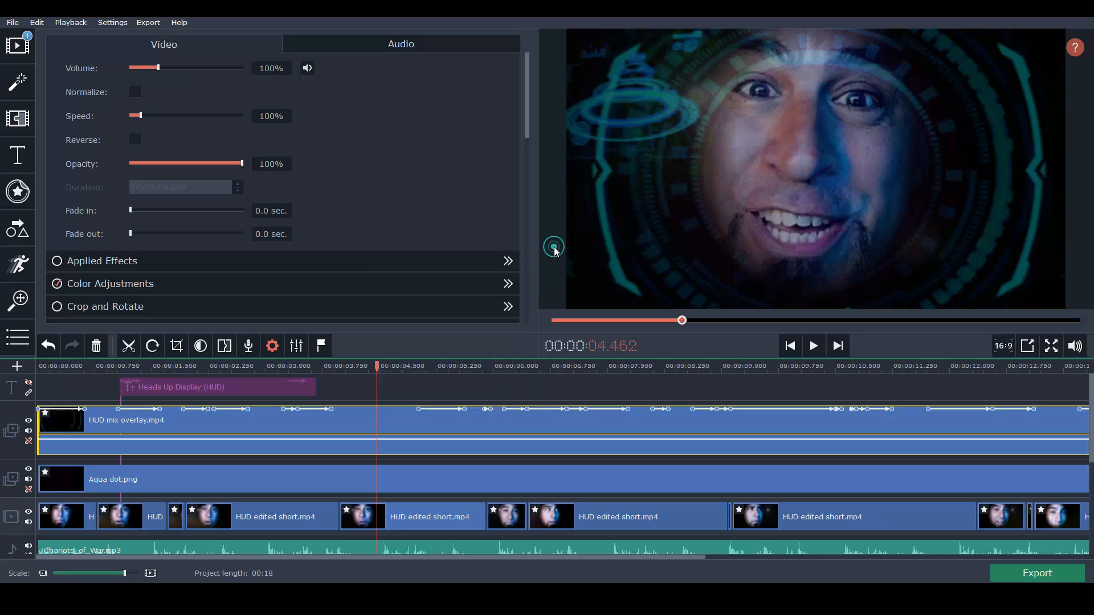
left_click(18, 263)
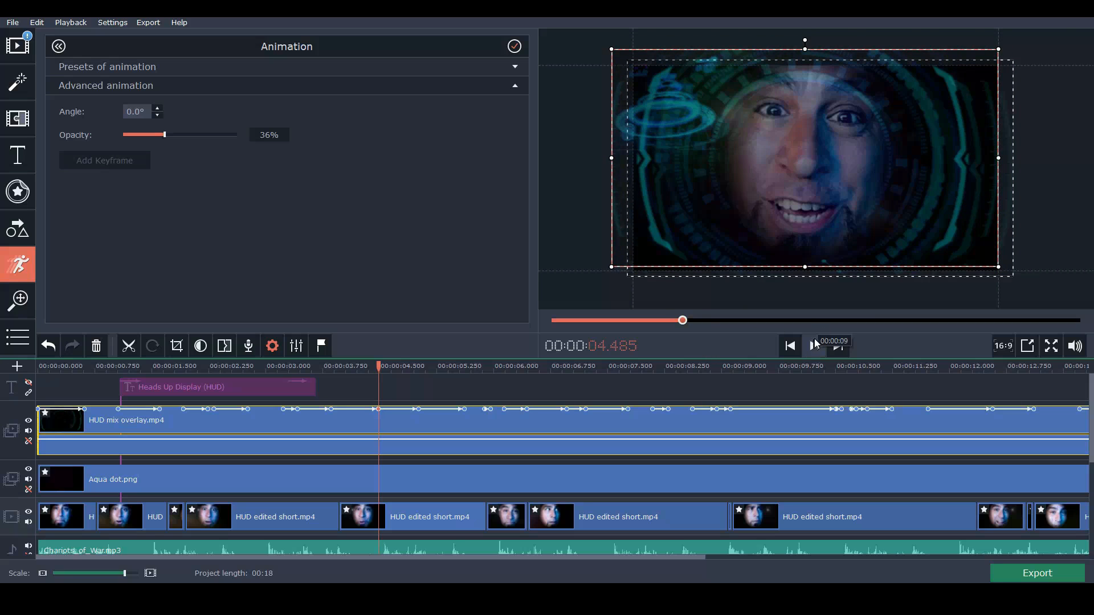
Play the keyframed overlay animation through to near the clip's end.
left_click(814, 345)
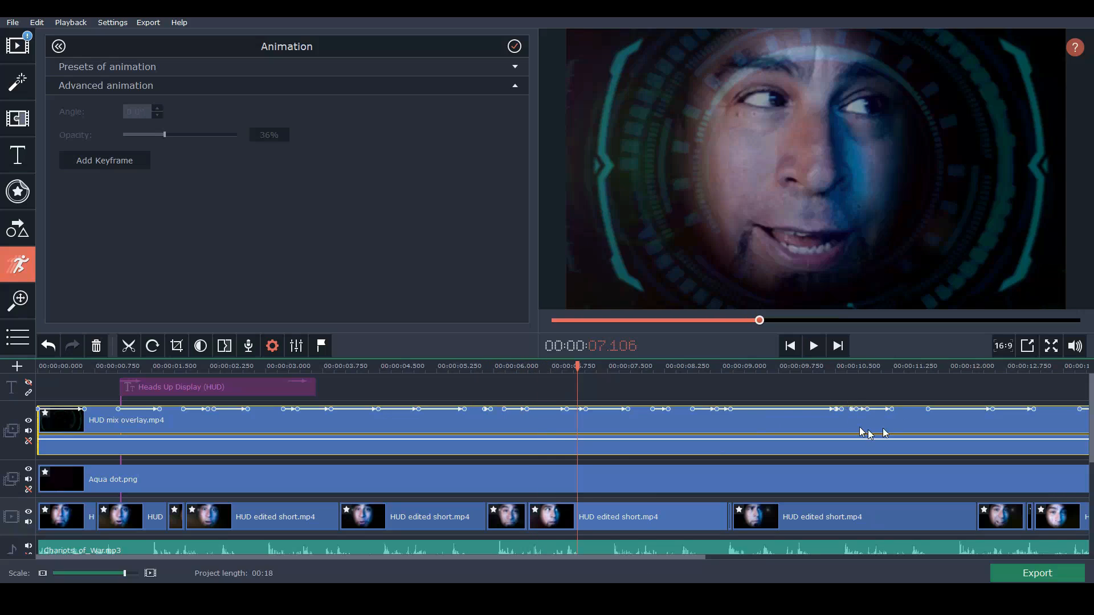
mouse_move(836, 345)
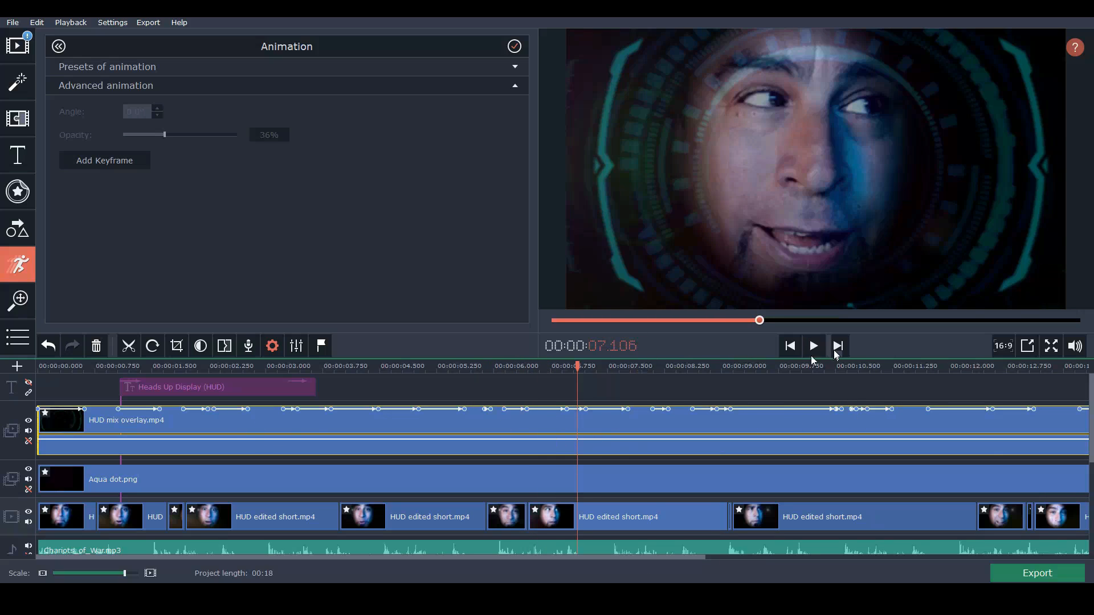
left_click(812, 345)
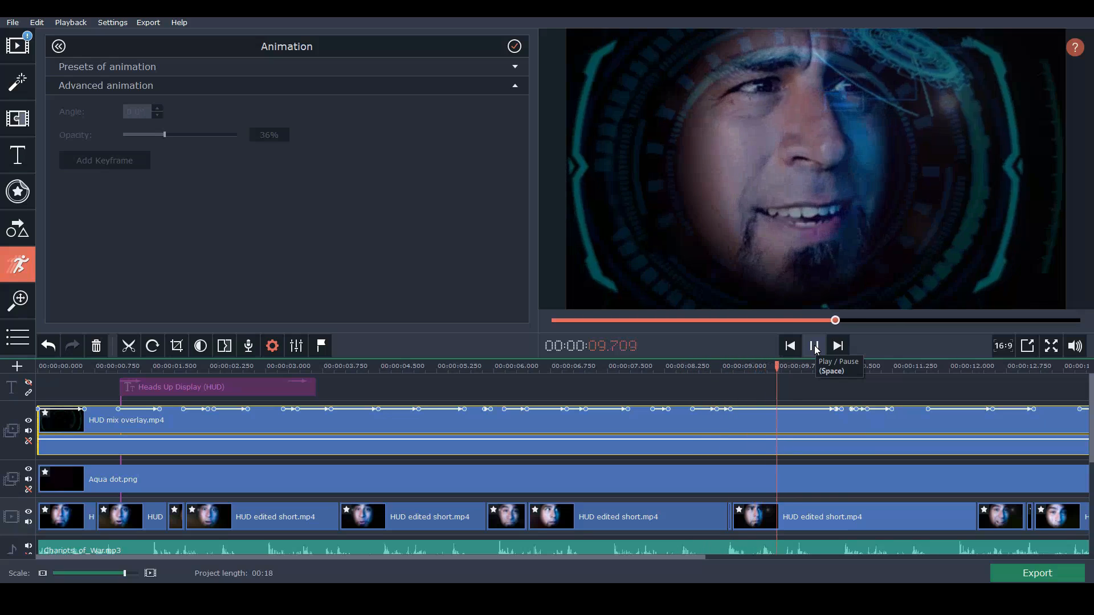
left_click(814, 346)
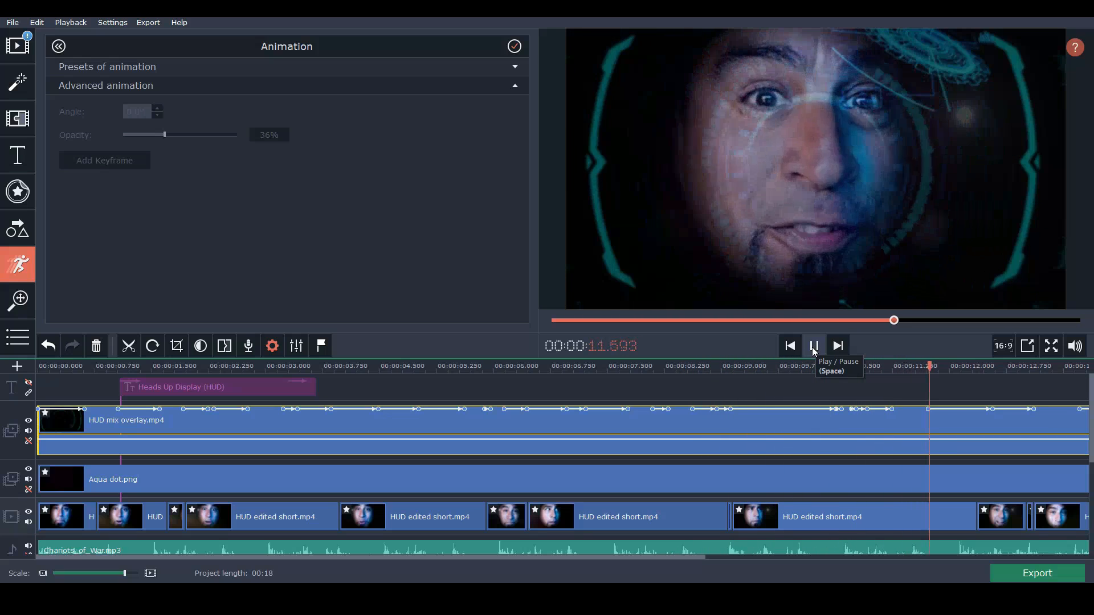
left_click(812, 345)
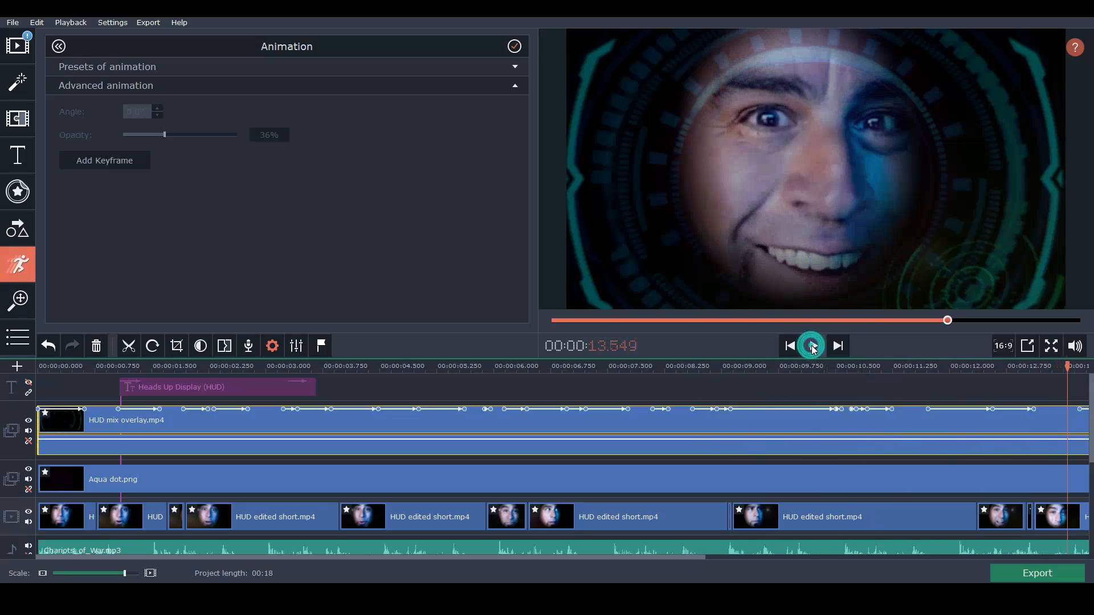
Replay the HUD composite from the beginning with overlay opacity at 36%.
left_click(810, 345)
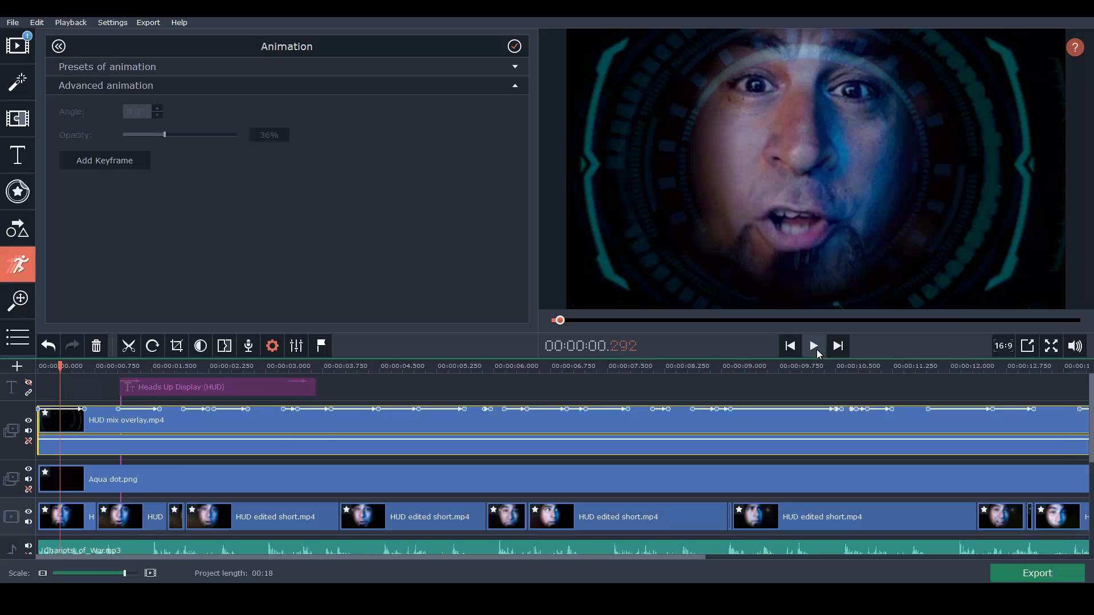
left_click(812, 346)
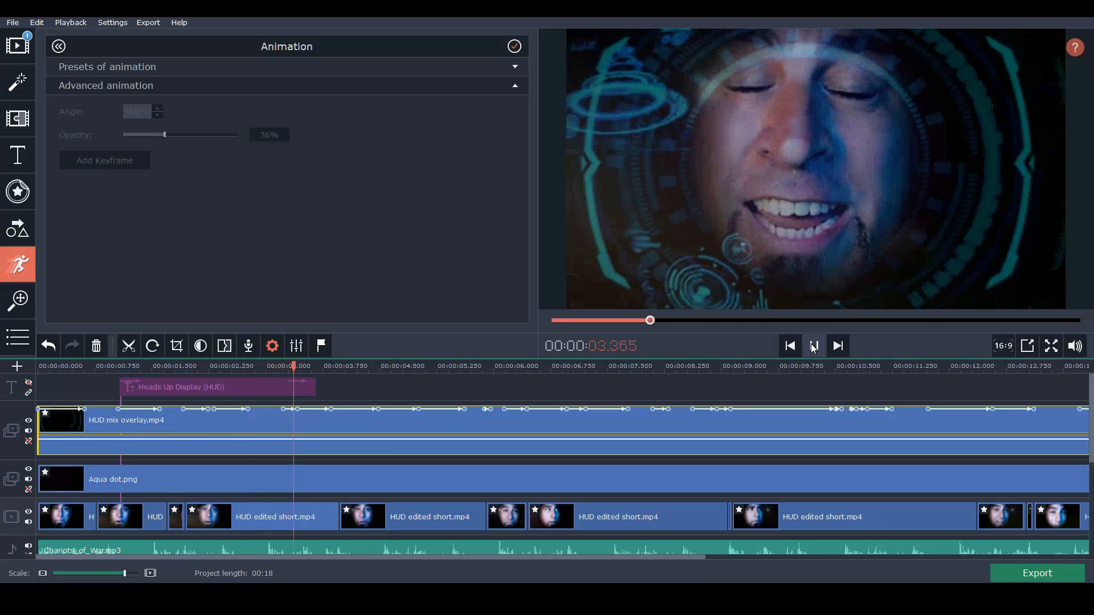
left_click(812, 346)
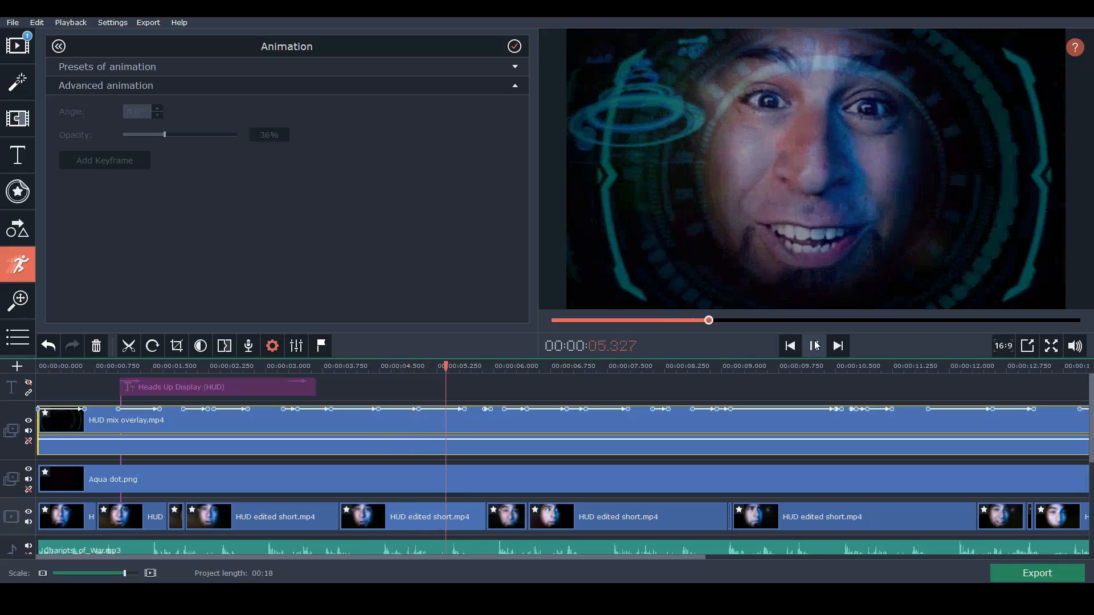